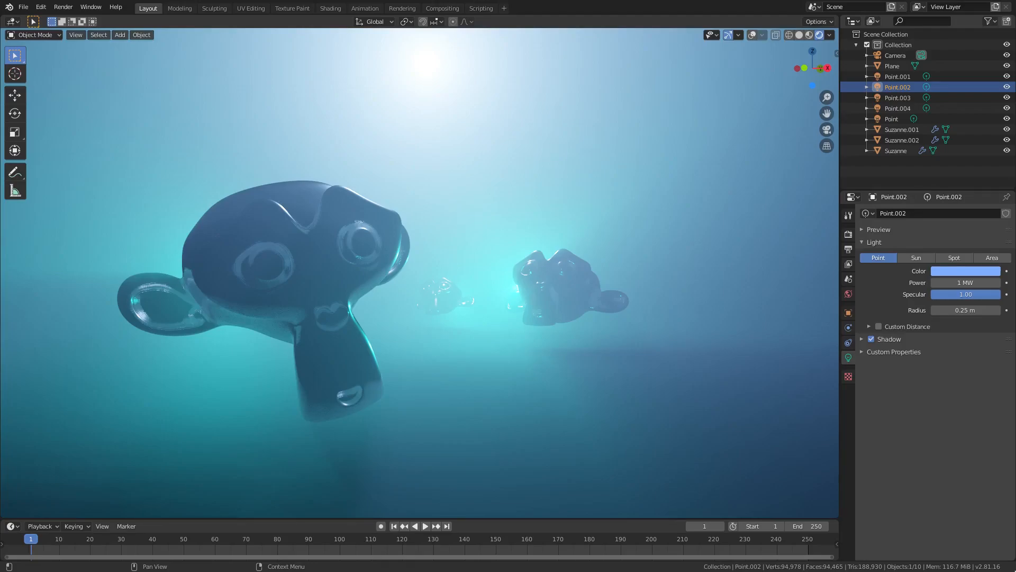
pyautogui.moveTo(203, 245)
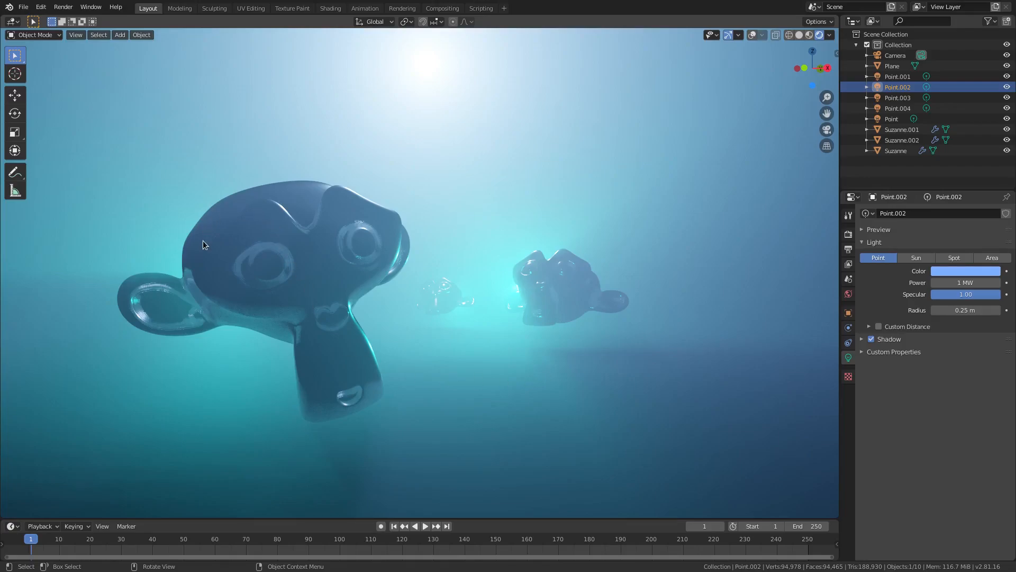
# - Select the distant monkeys and show the scene in Solid shading without render effects
pyautogui.click(896, 150)
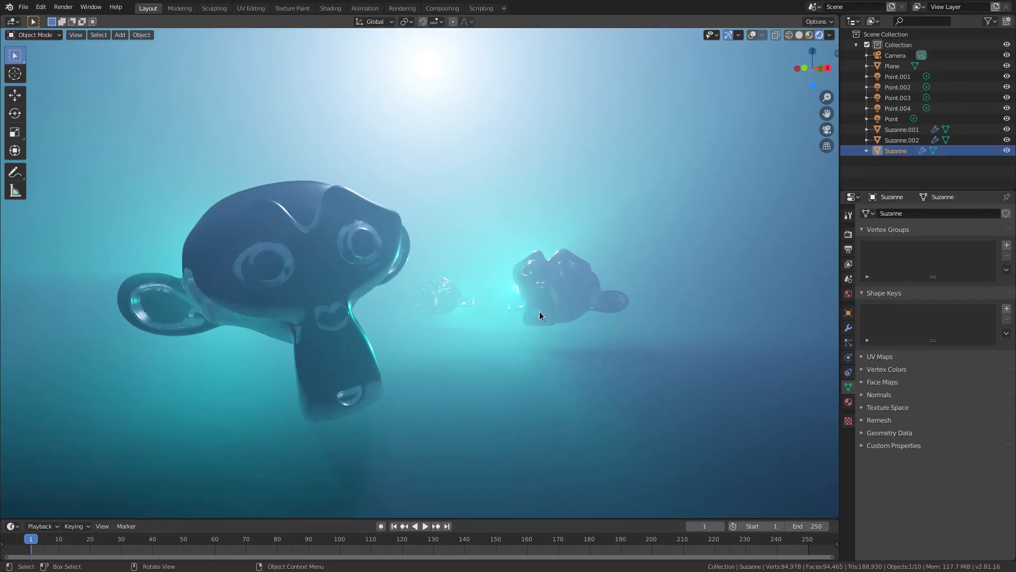
pyautogui.click(902, 140)
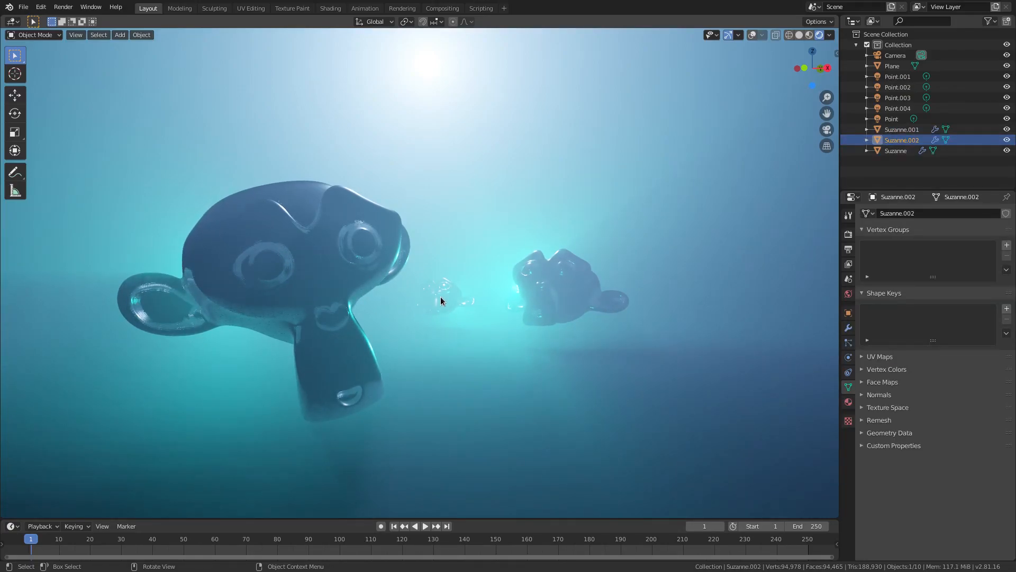
pyautogui.click(808, 34)
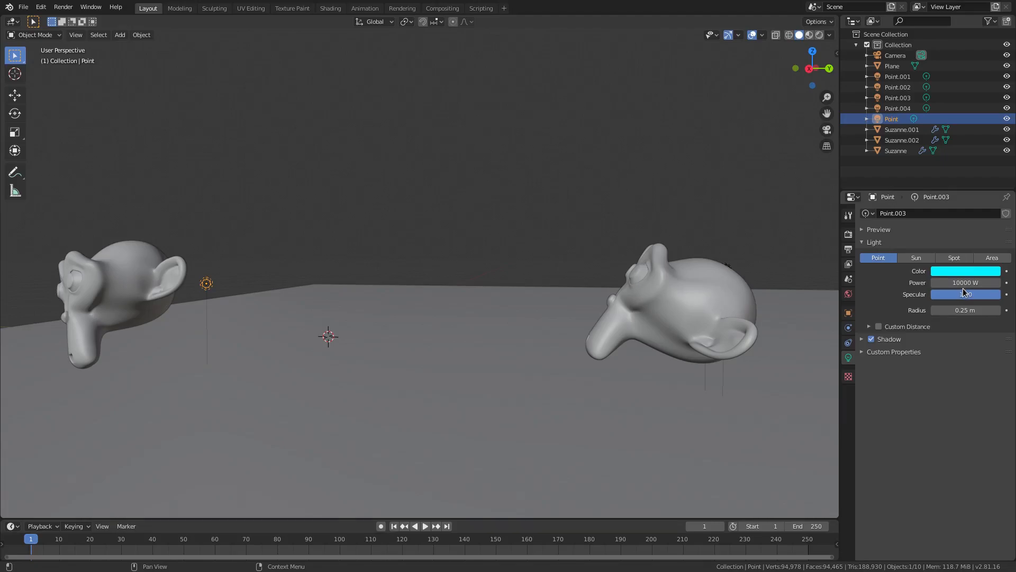
# - Check the colour and power of the cyan point lights near the far monkey
pyautogui.click(964, 270)
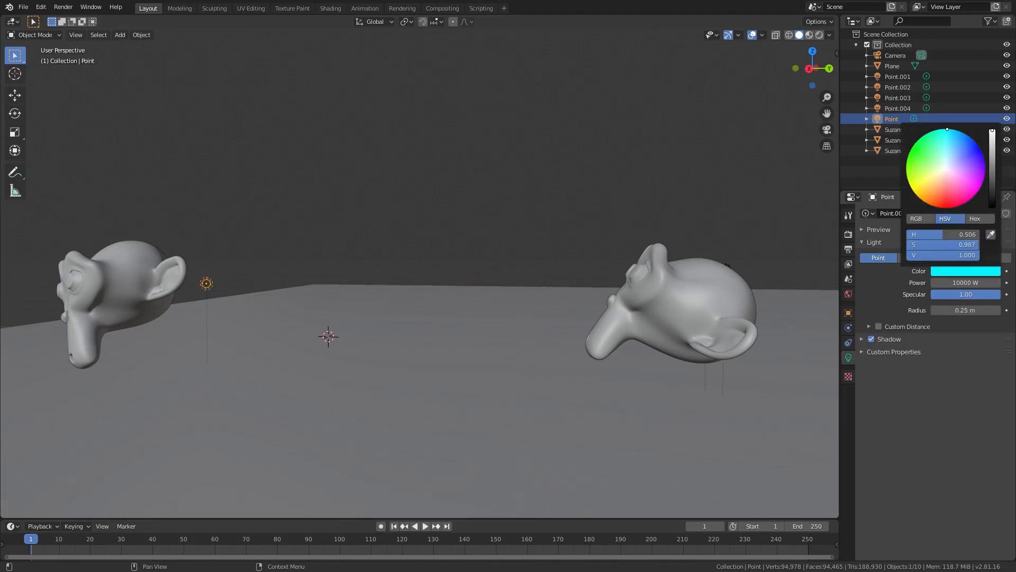
pyautogui.click(458, 172)
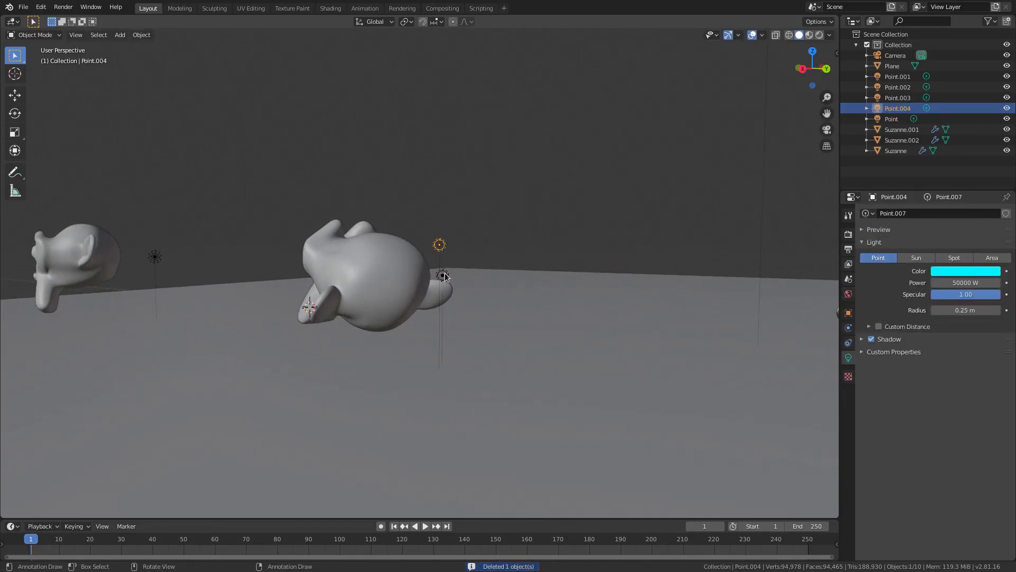
pyautogui.click(898, 76)
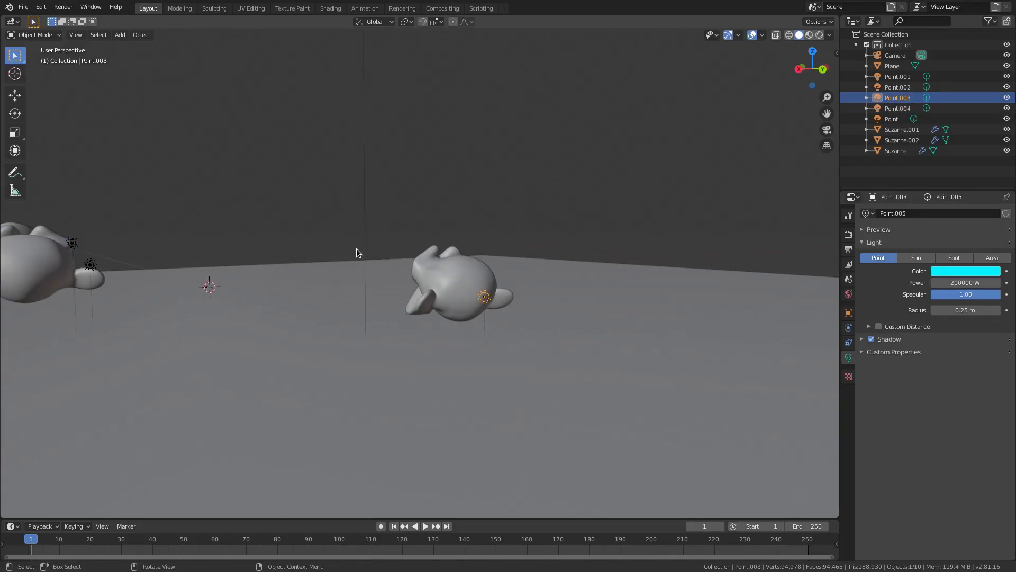
pyautogui.moveTo(495, 297)
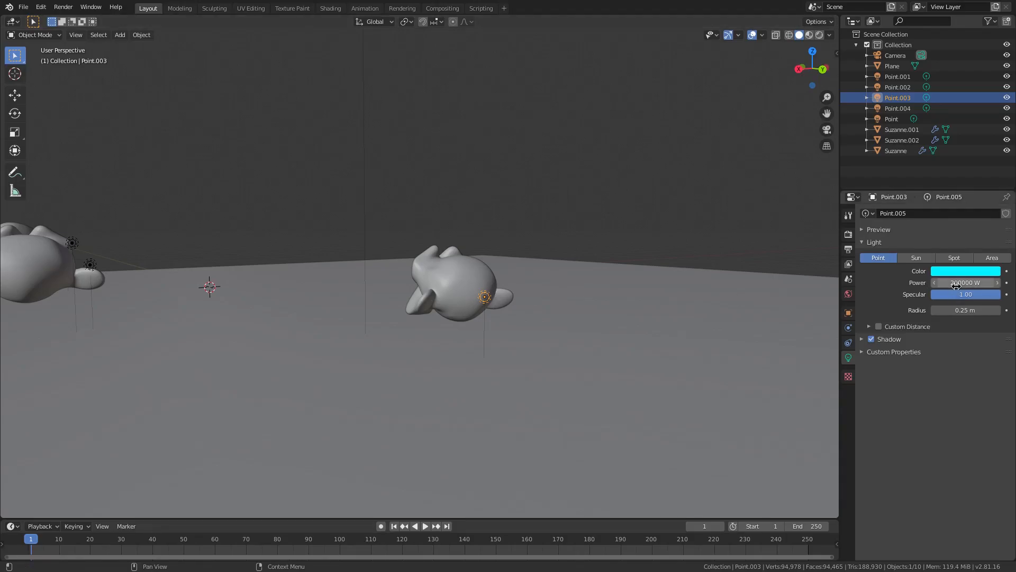
pyautogui.moveTo(964, 293)
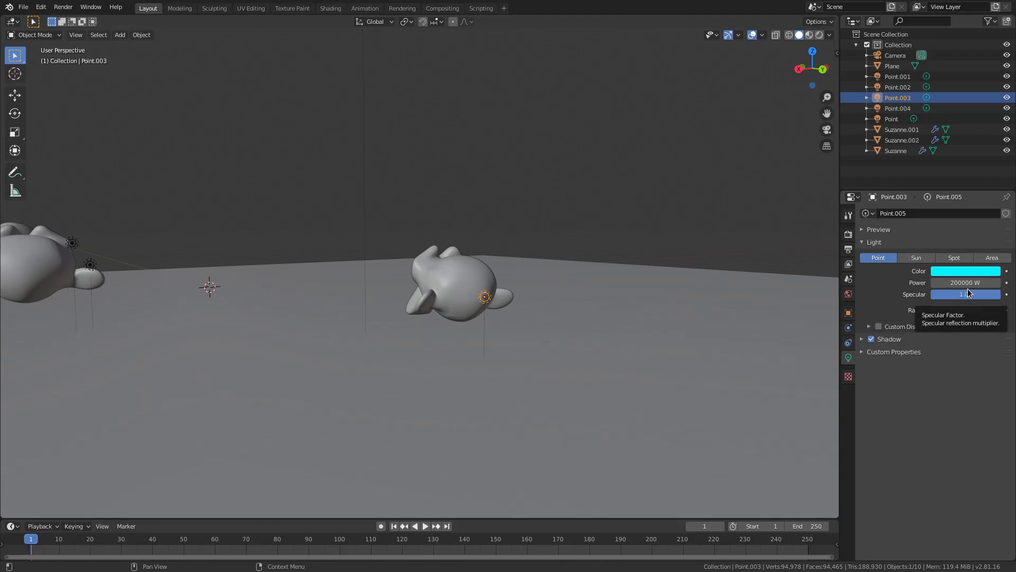
pyautogui.moveTo(963, 311)
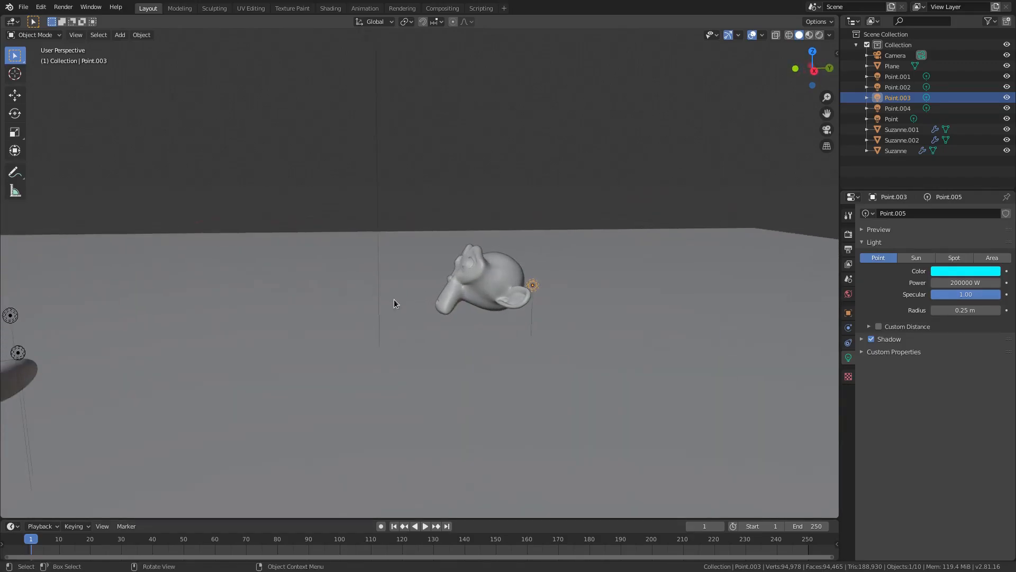
# - Turn the left area into a node editor beside the 3D view and show the Eevee render settings
pyautogui.click(847, 248)
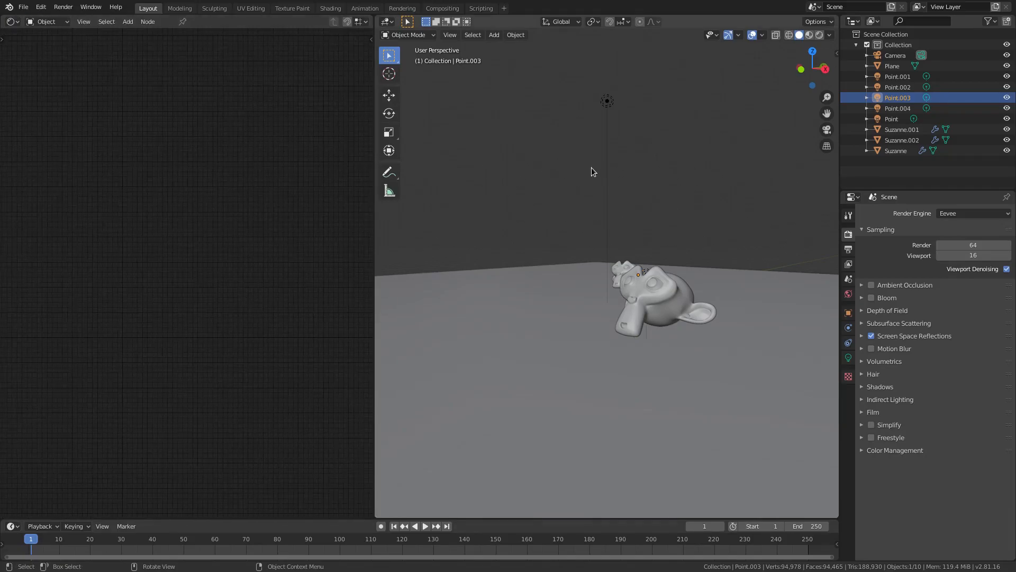
# - Switch the Shader Editor to the World tree and add the Volume Absorption and Scatter nodes
pyautogui.click(45, 21)
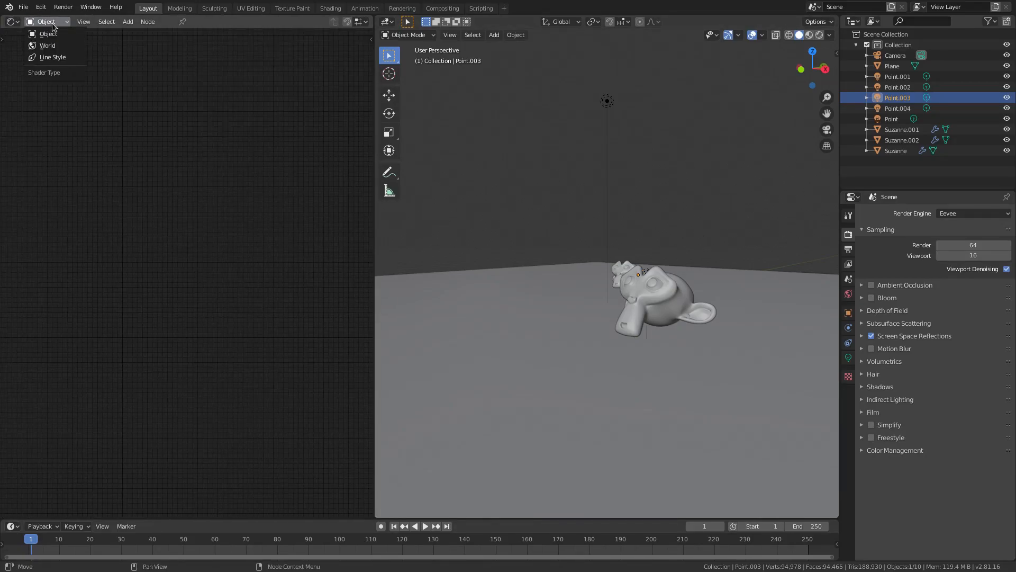
pyautogui.click(47, 45)
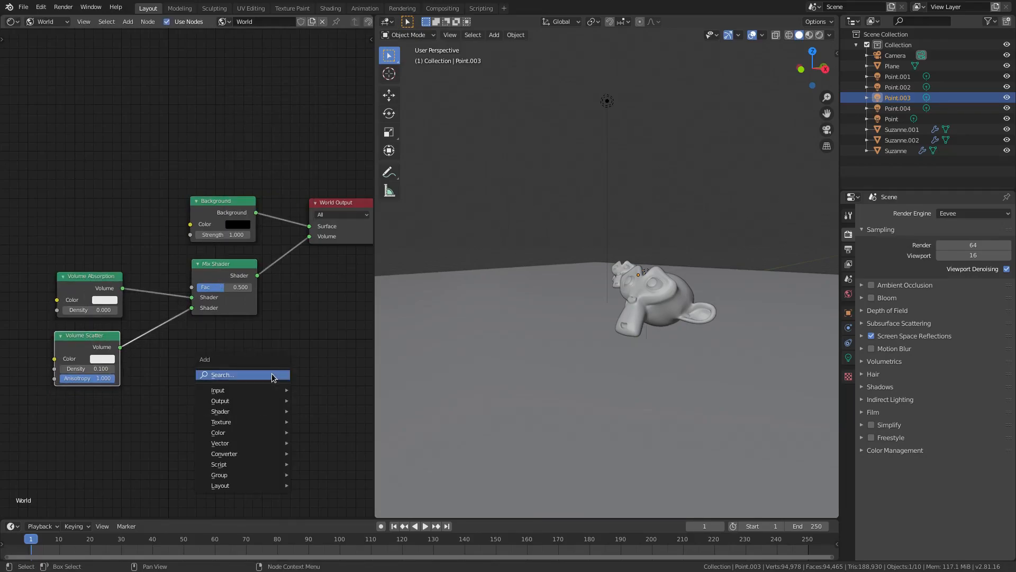
pyautogui.write('vol')
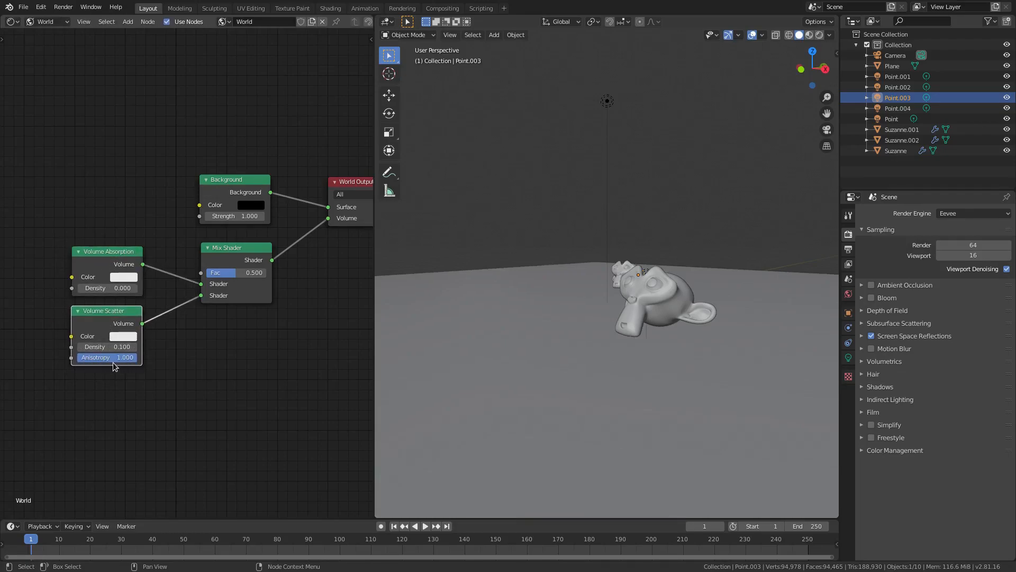
# - Set the Volume Scatter anisotropy to 1.0 in the world volume mix
pyautogui.doubleClick(107, 357)
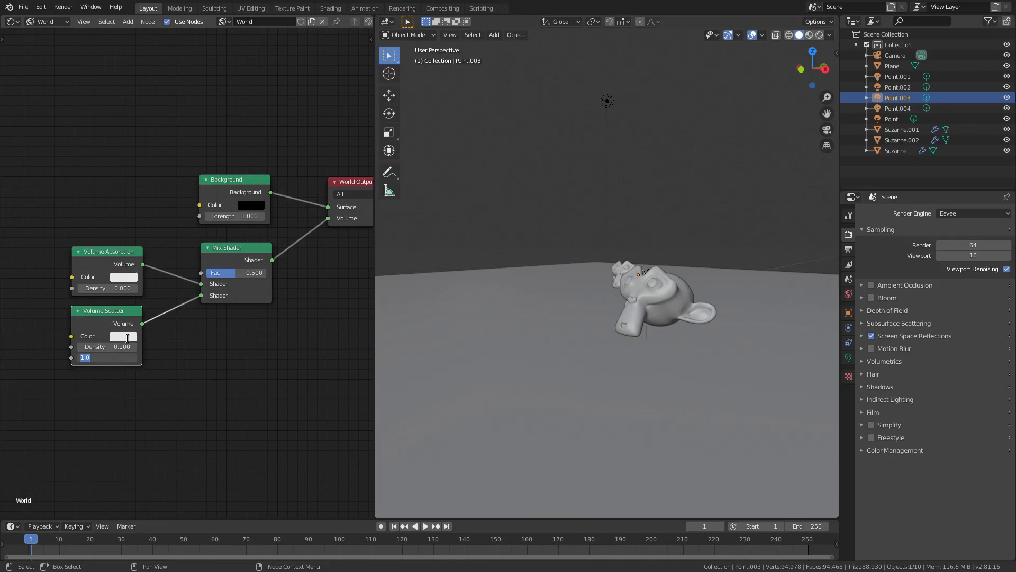
pyautogui.click(123, 336)
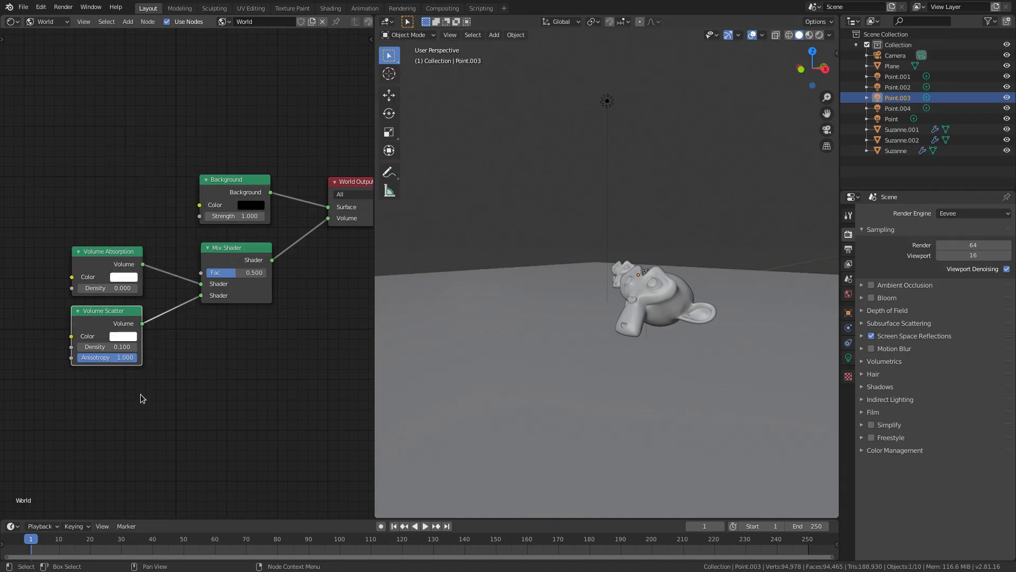
pyautogui.moveTo(109, 261)
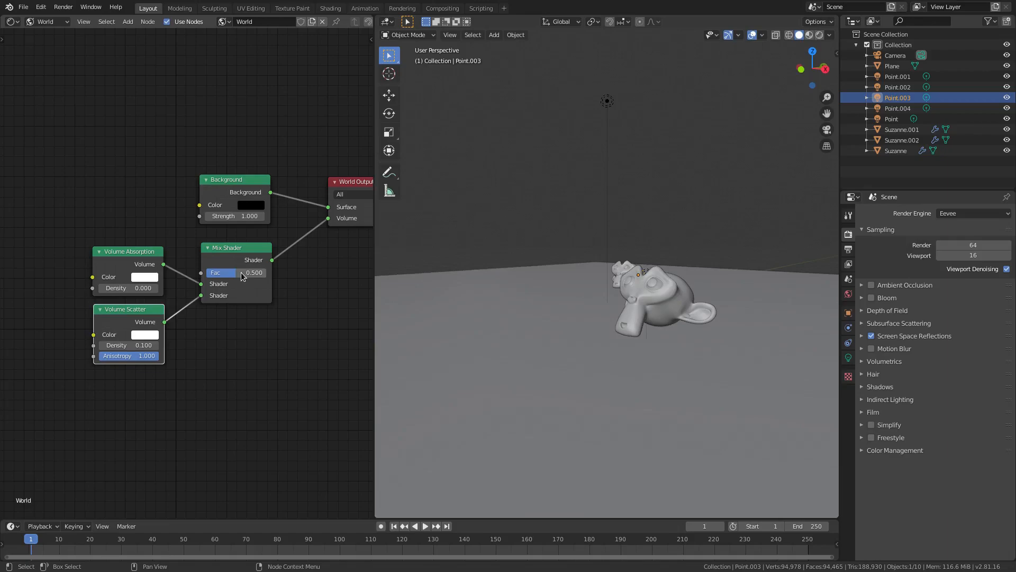
pyautogui.moveTo(138, 276)
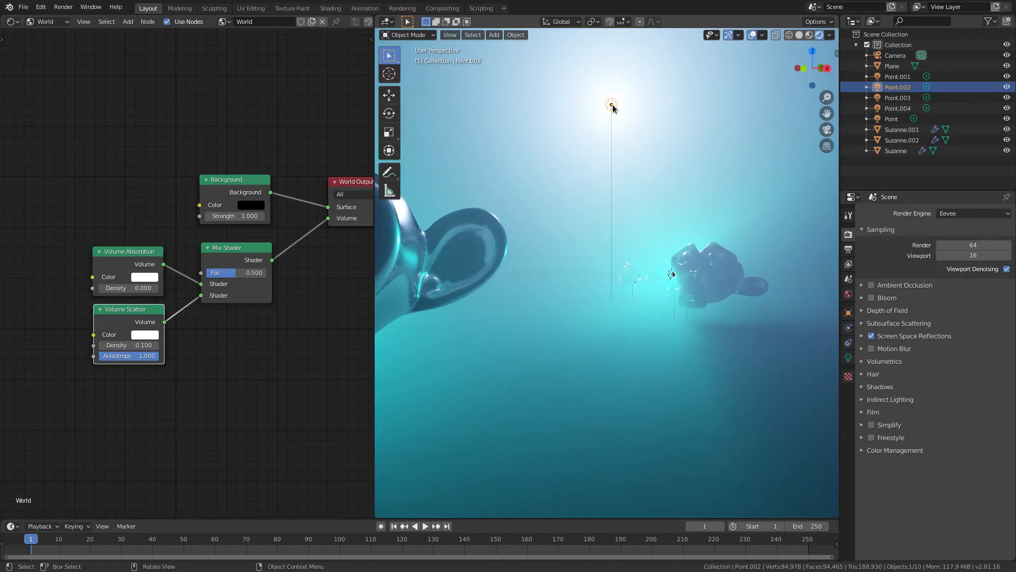
# - Select the bright Point.002 light above the monkeys and show its Light properties
pyautogui.click(848, 356)
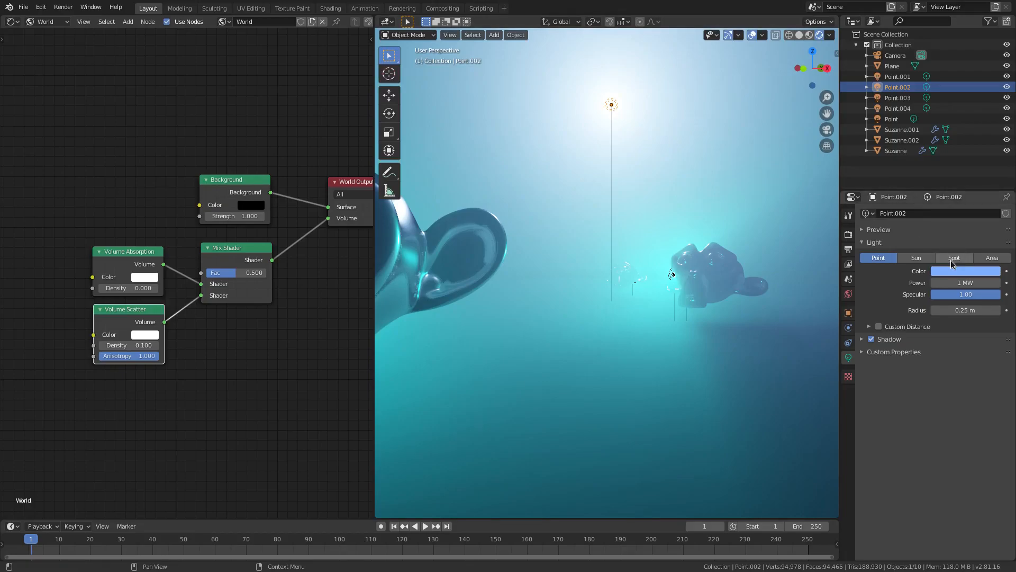
pyautogui.click(965, 270)
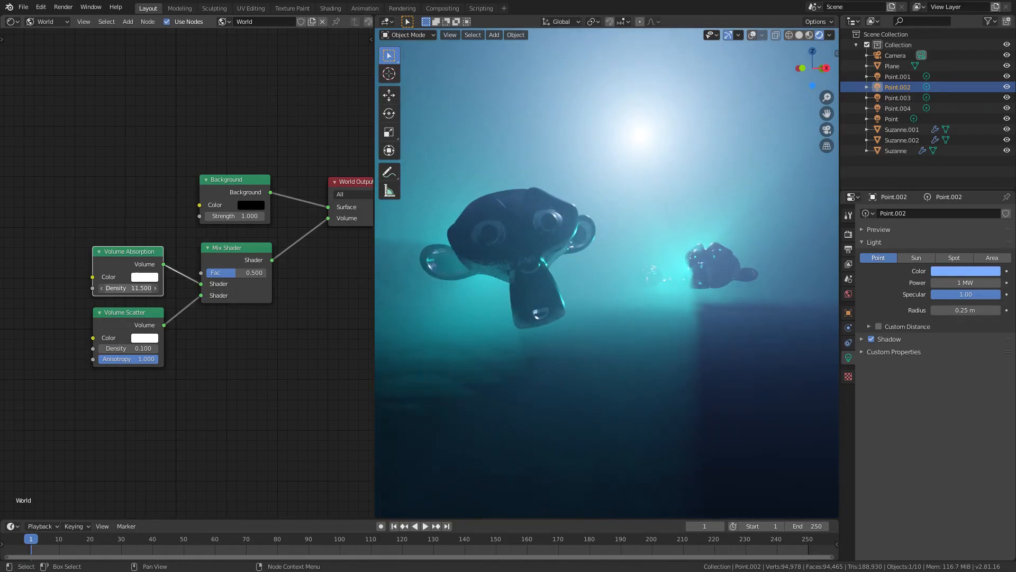
# - Reset the Volume Absorption fog colour back toward white in its colour picker
pyautogui.click(145, 276)
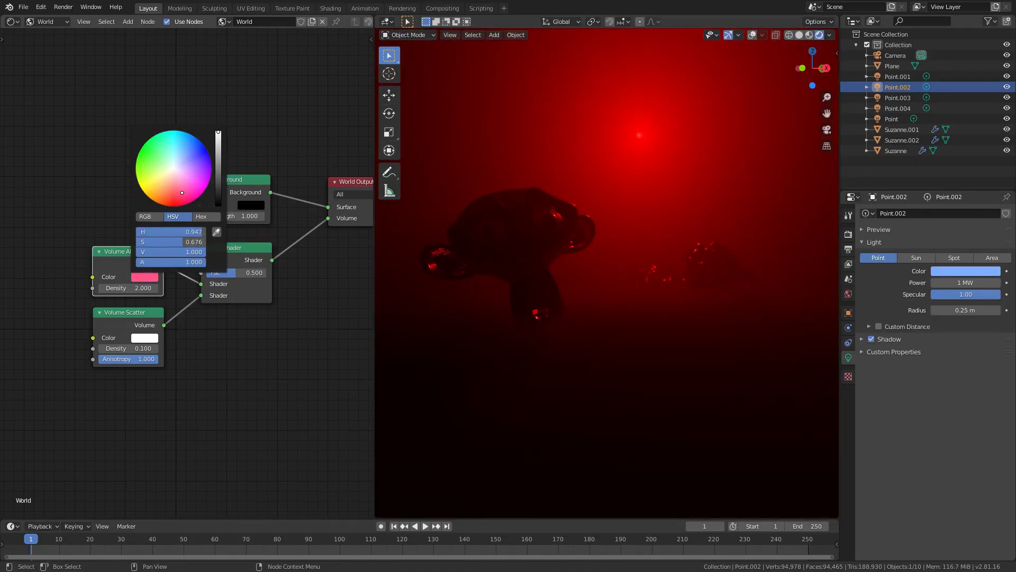
pyautogui.moveTo(181, 193); pyautogui.dragTo(177, 175)
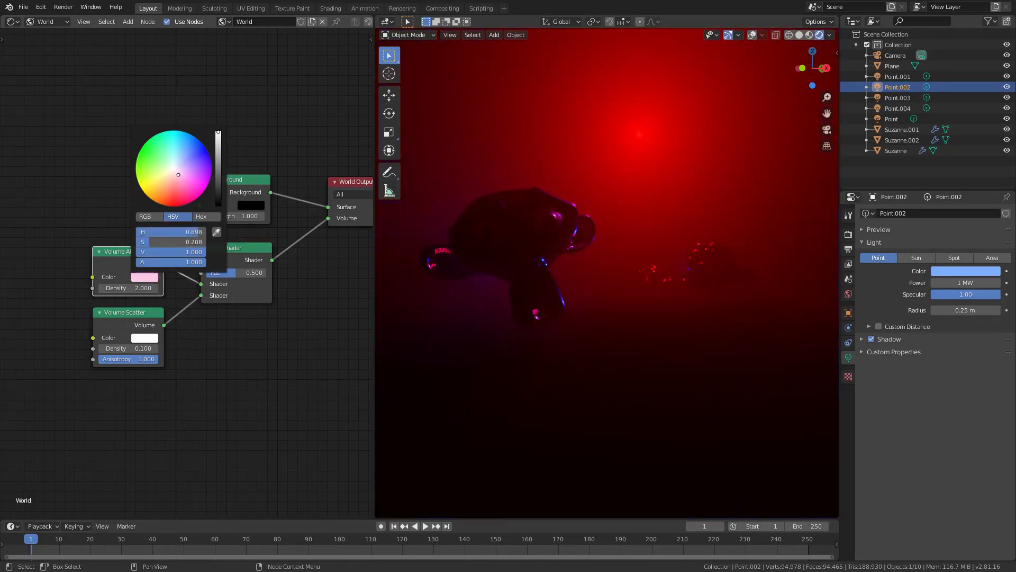
pyautogui.click(177, 165)
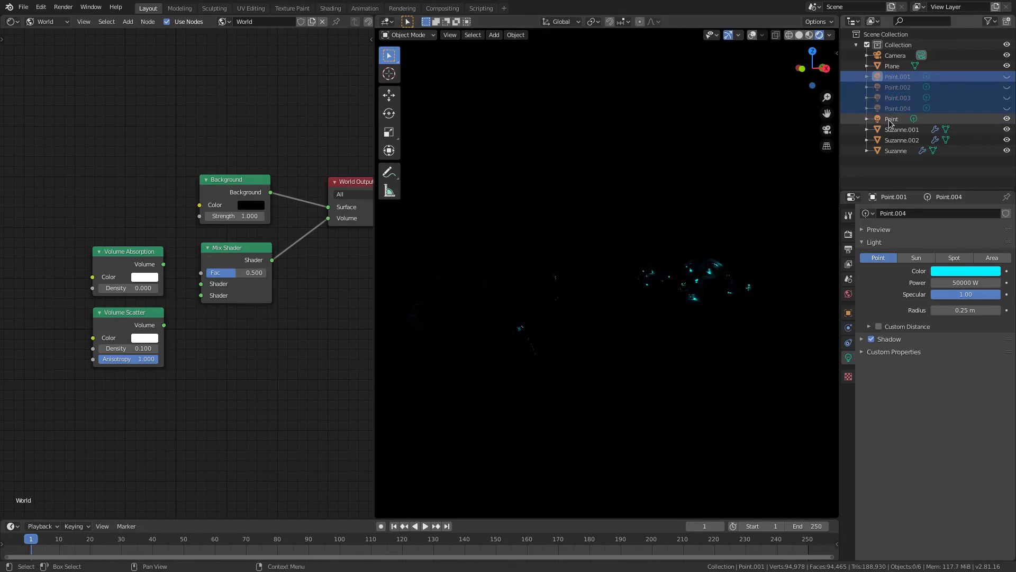
# - Select the Point and Point.002 lamps to brighten their power for the teal scene
pyautogui.click(891, 118)
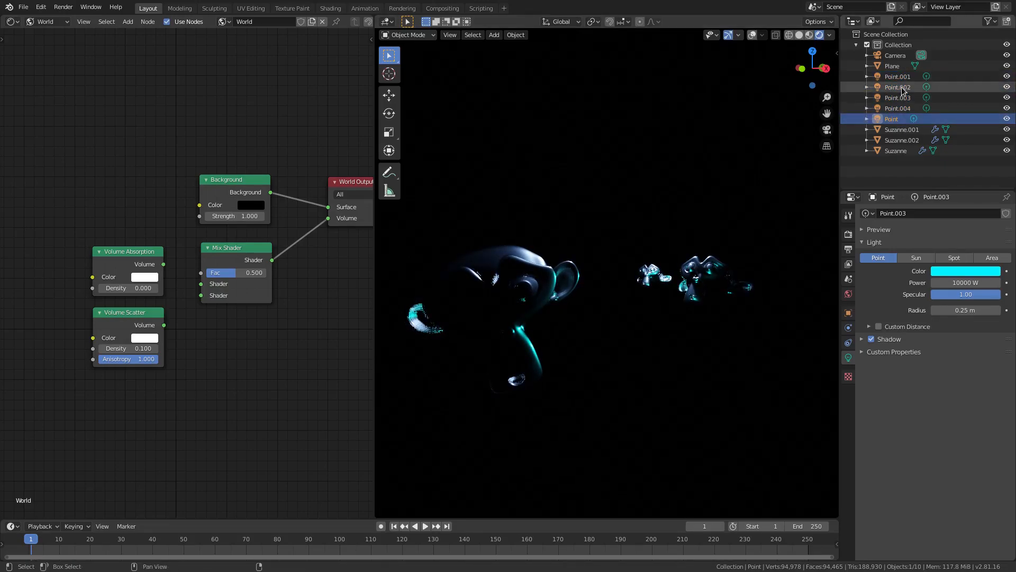
pyautogui.click(897, 76)
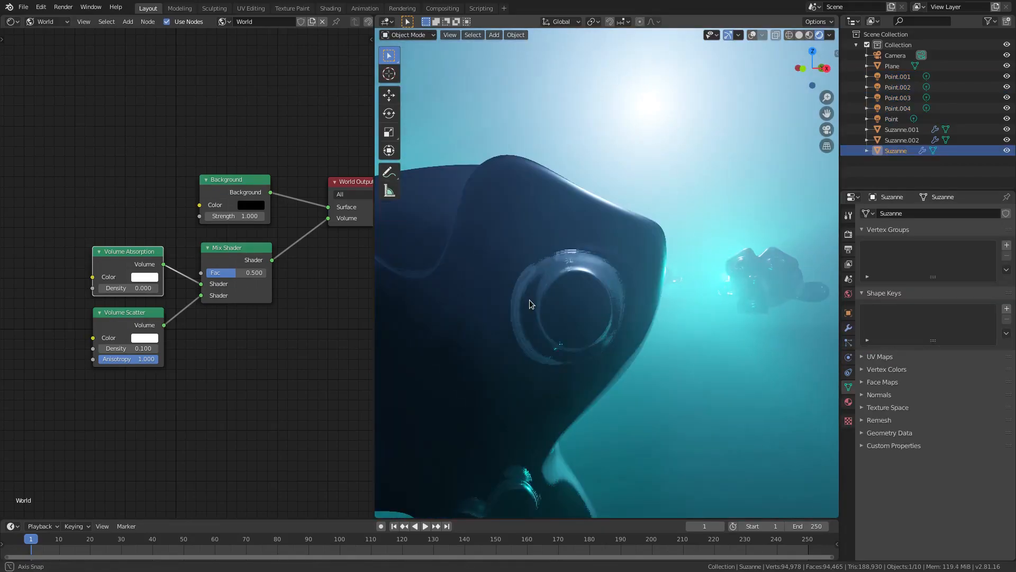
# - Enable Eevee Screen Space Reflections with Refraction, toggling it to compare, then select the ground plane
pyautogui.click(846, 235)
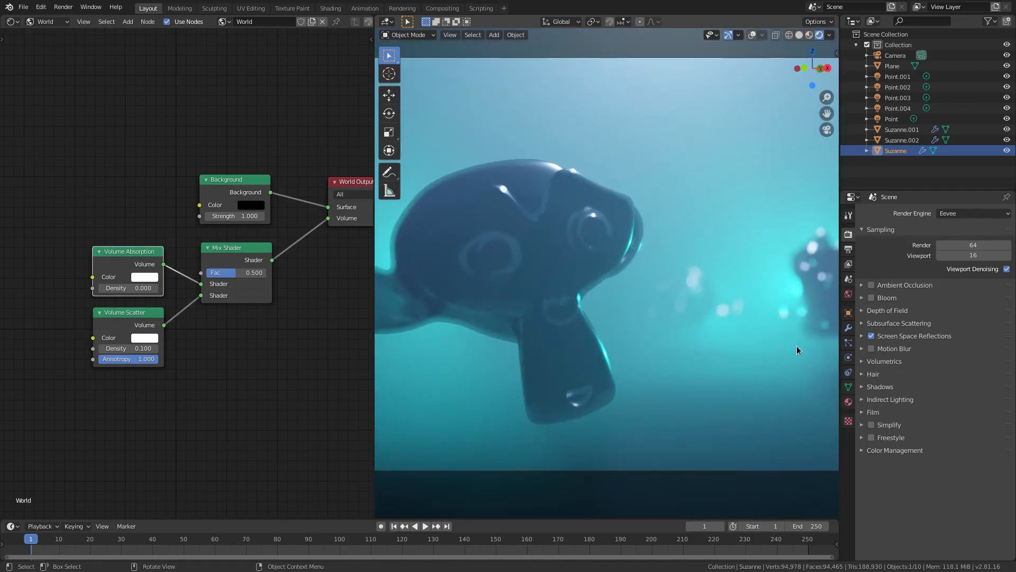
pyautogui.click(871, 335)
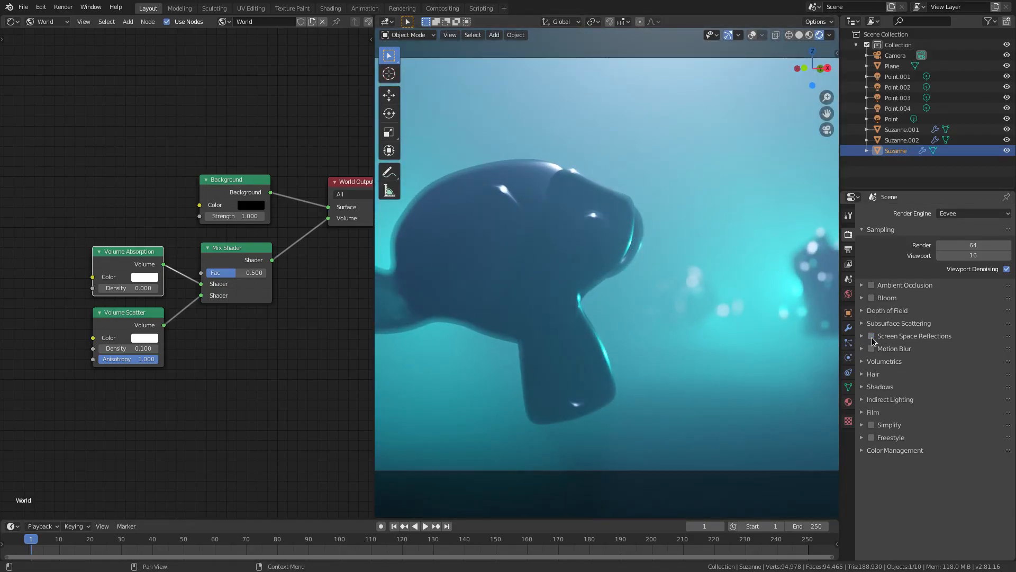
pyautogui.click(871, 336)
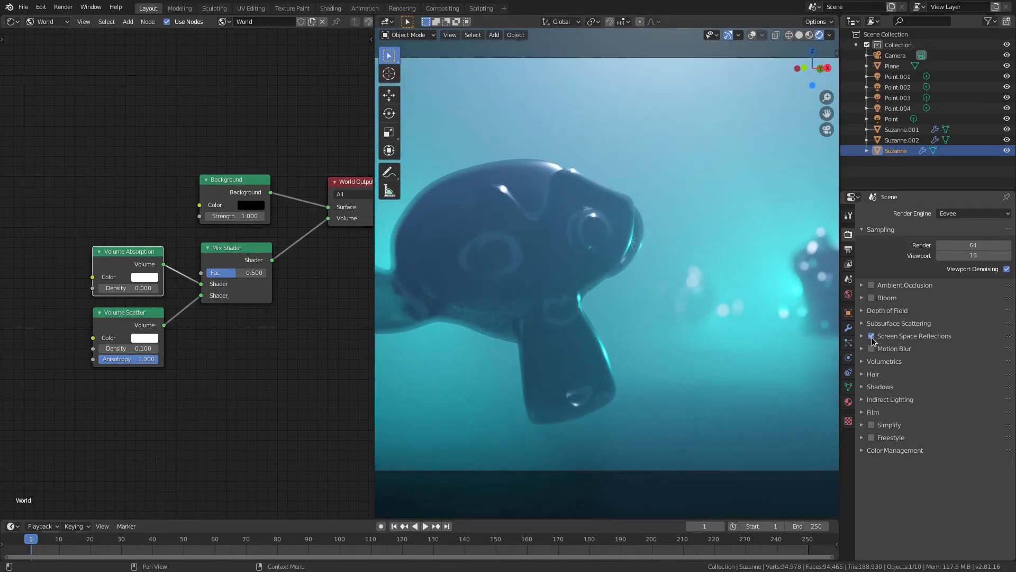
pyautogui.click(863, 336)
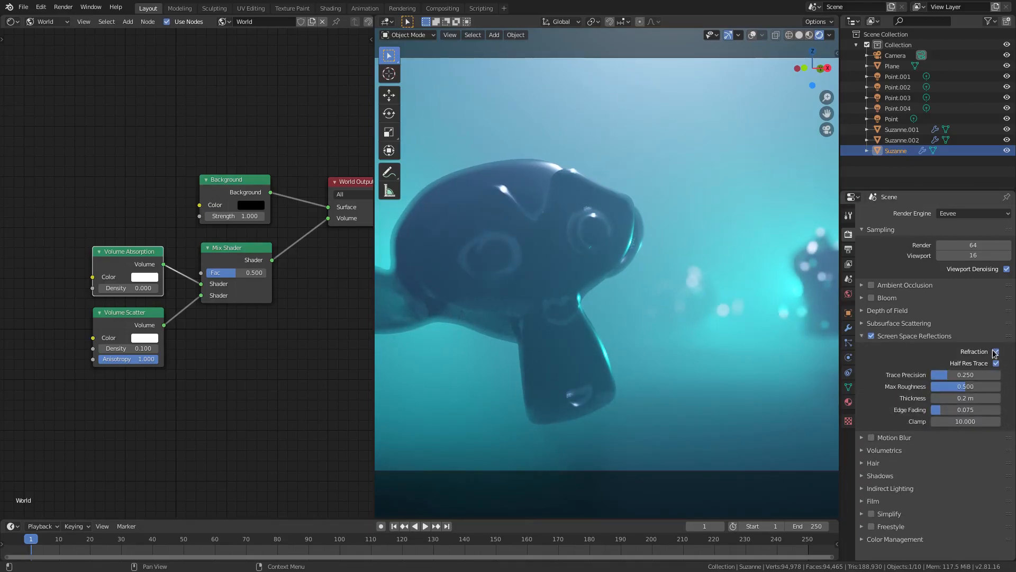
pyautogui.moveTo(845, 407)
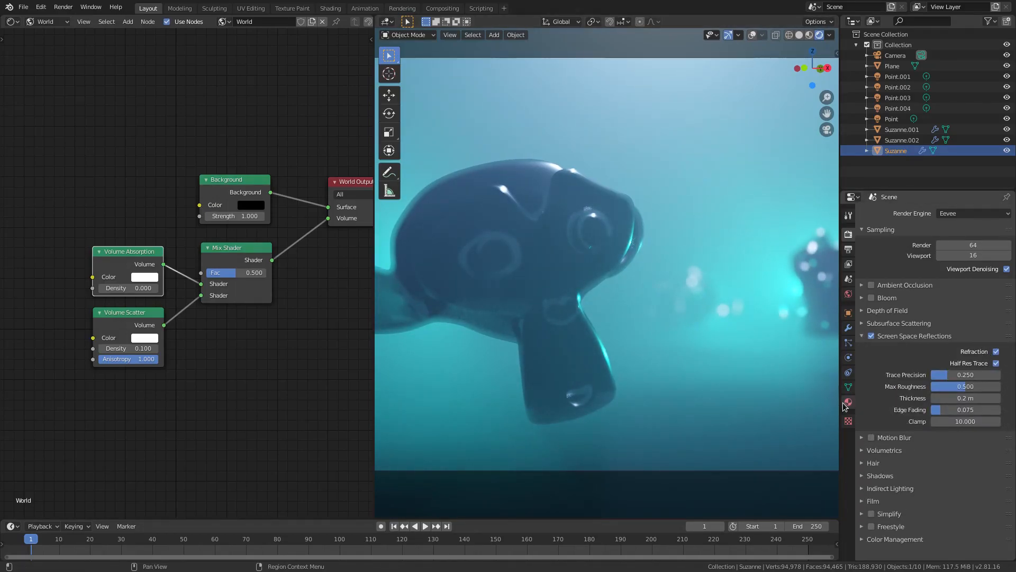
pyautogui.click(994, 351)
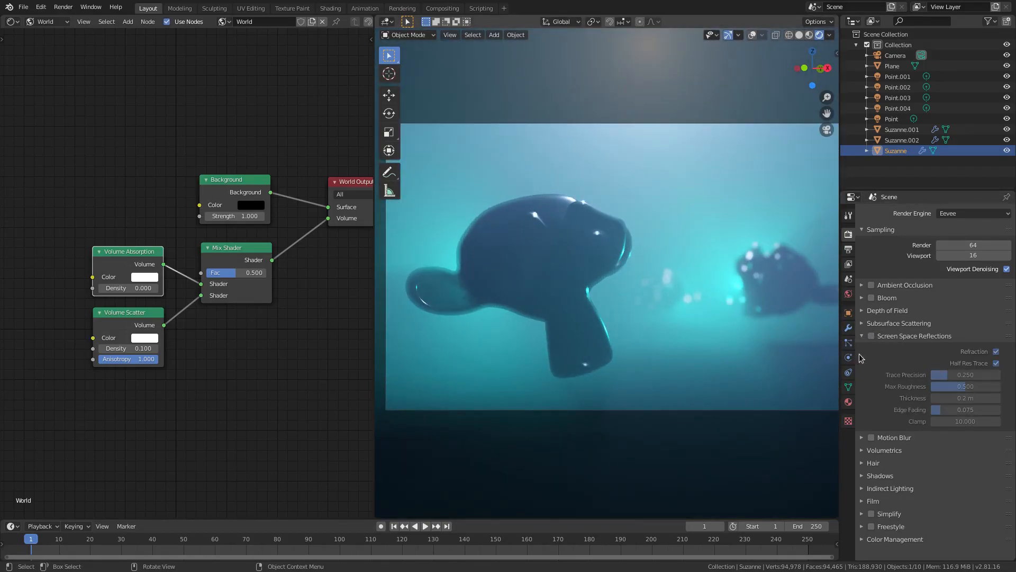
pyautogui.click(862, 336)
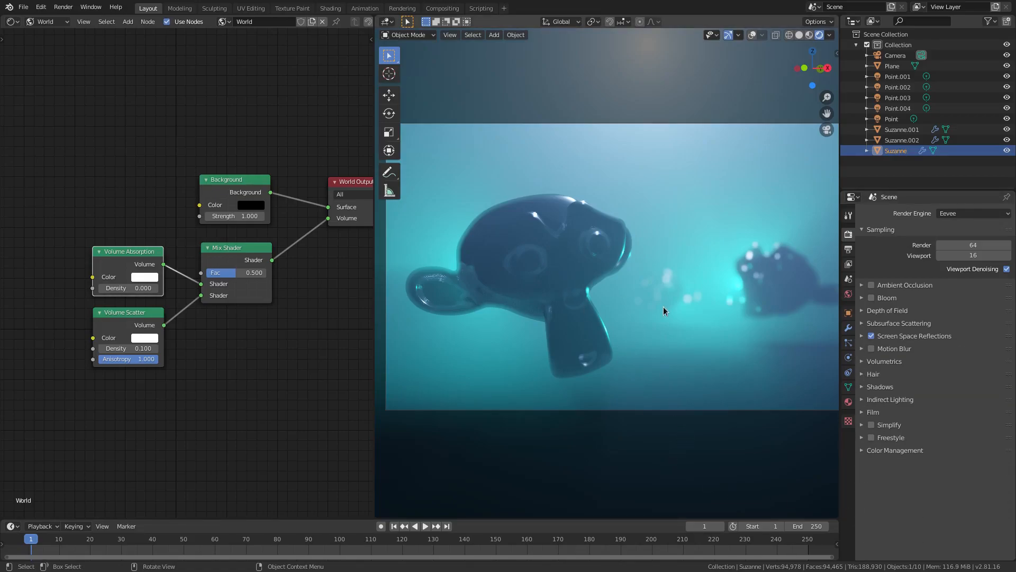
pyautogui.click(891, 66)
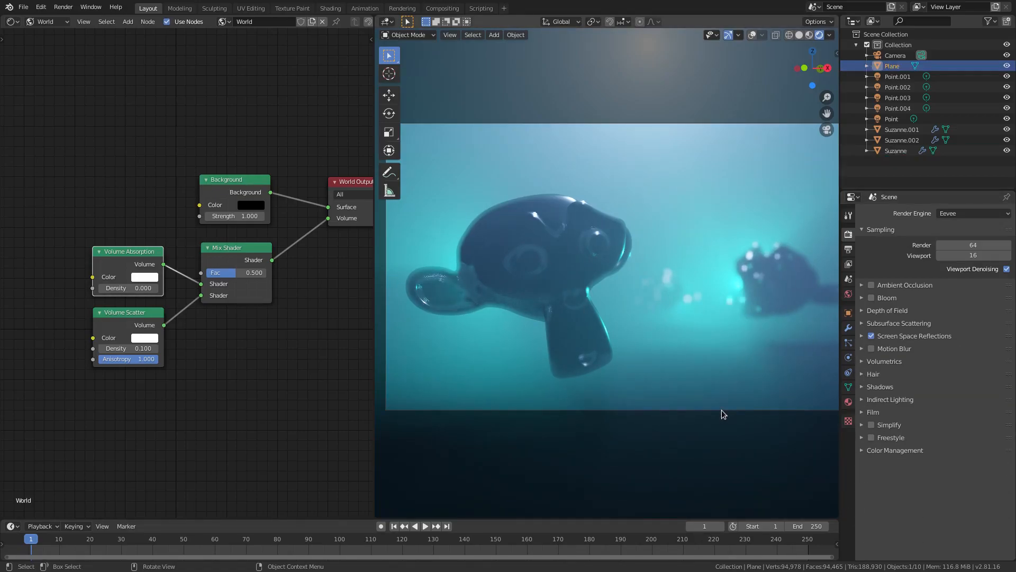
# - Enable the camera's depth of field and focus it on the Suzanne object
pyautogui.click(896, 55)
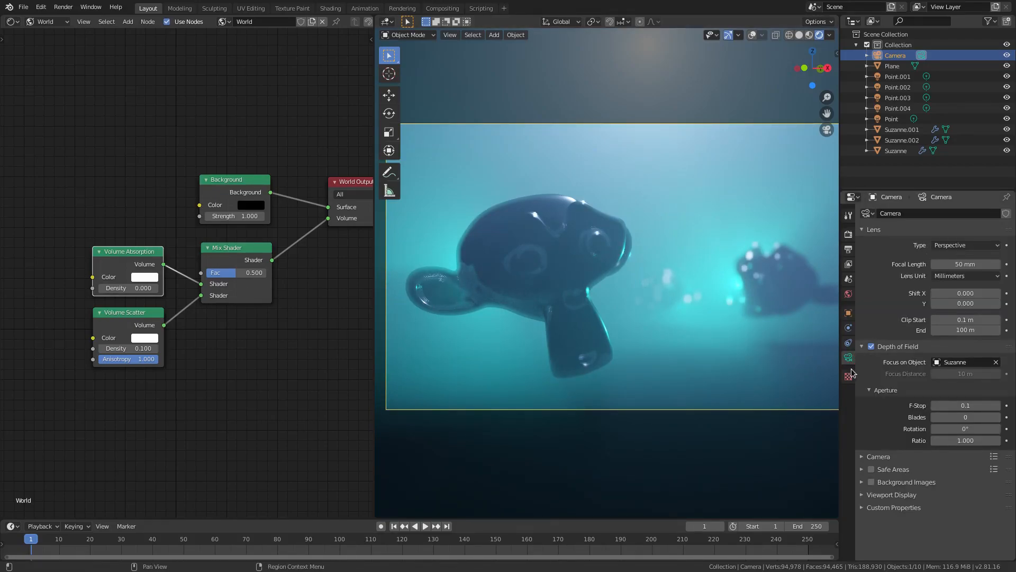
pyautogui.click(872, 346)
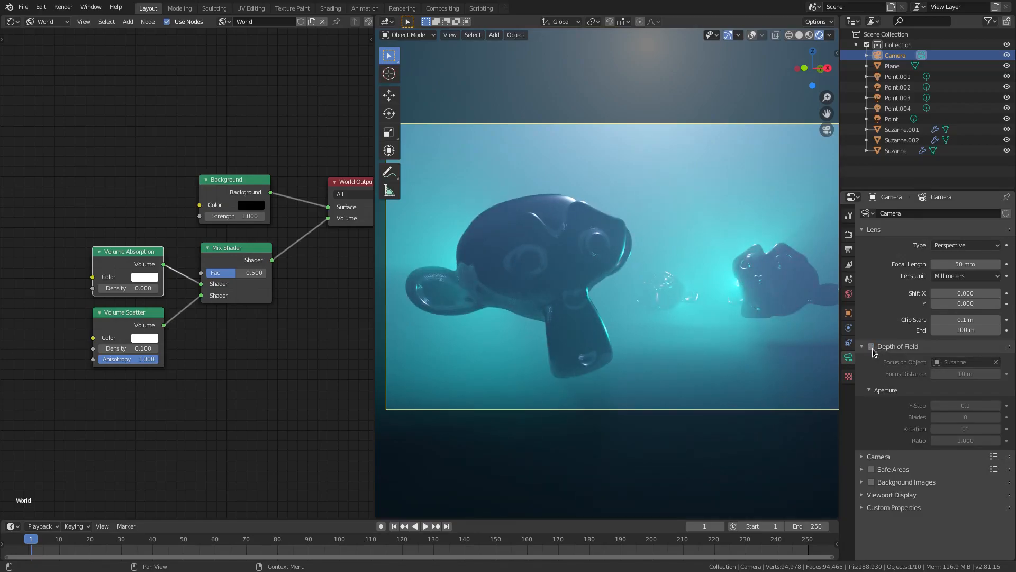
pyautogui.click(871, 346)
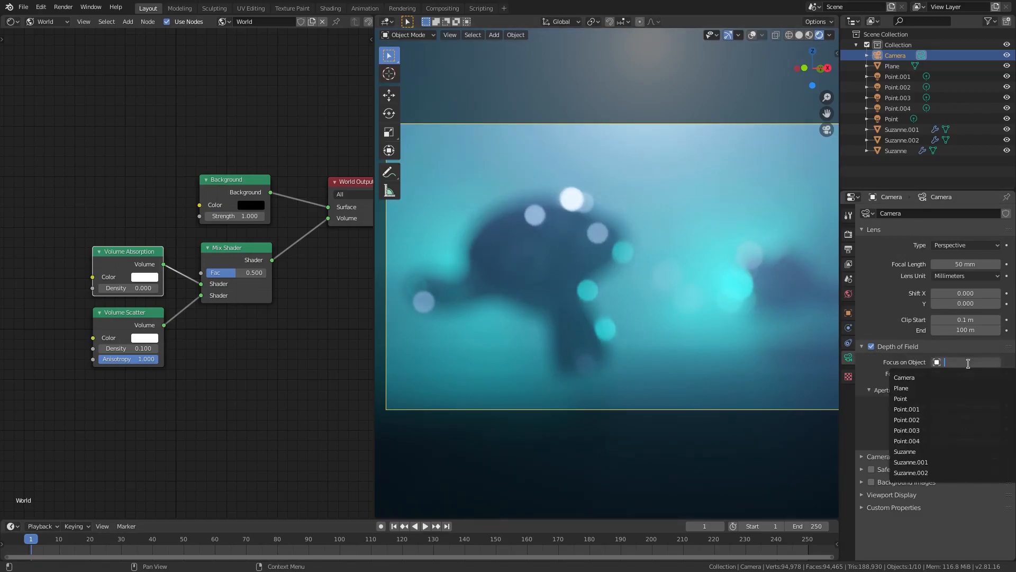
pyautogui.moveTo(905, 451)
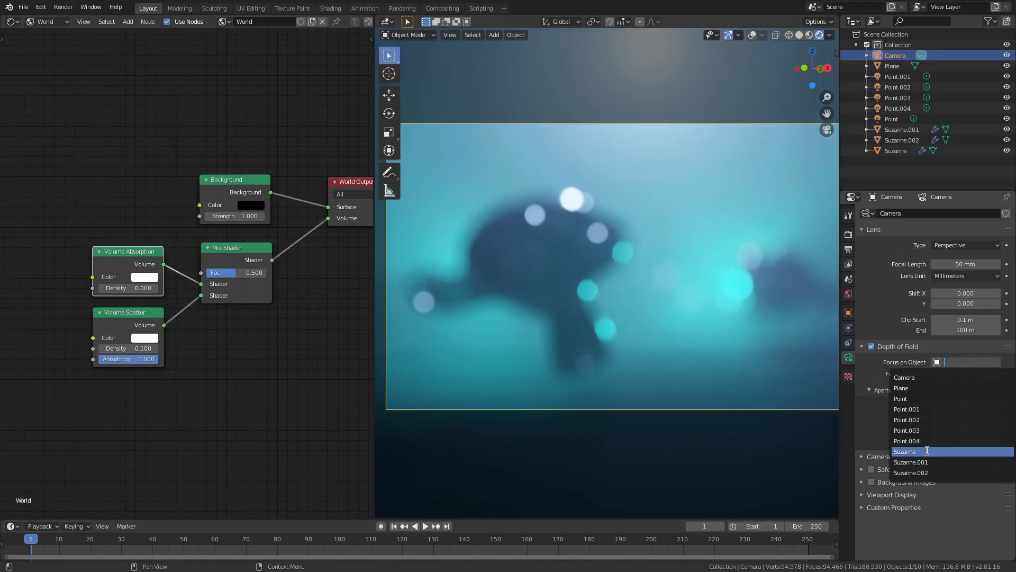
pyautogui.click(904, 451)
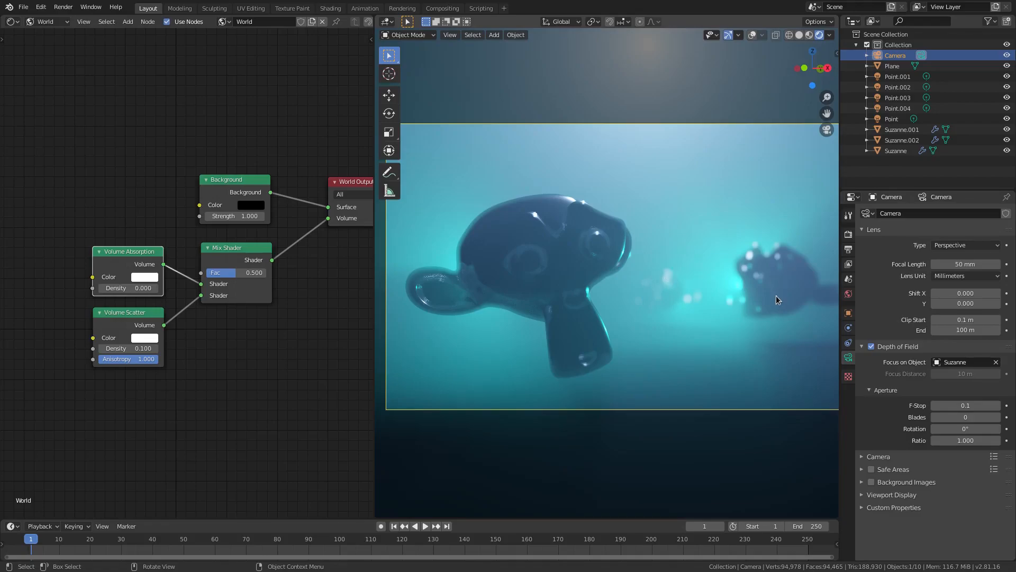
pyautogui.moveTo(670, 293)
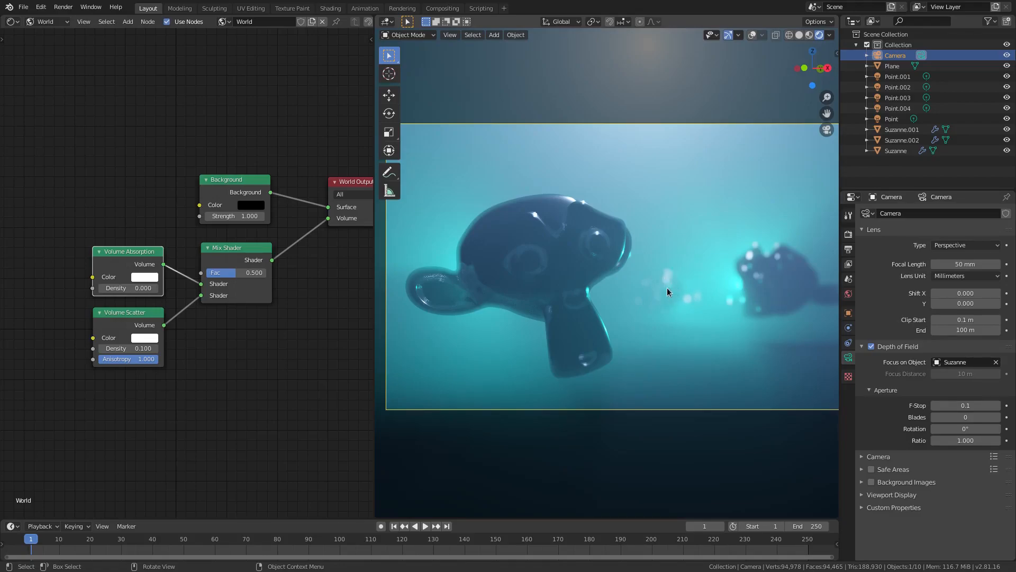
# - Try focusing on Suzanne.002 and Suzanne.001, settle the shallow f-stop 0.1 focus, then select the floor plane
pyautogui.click(966, 362)
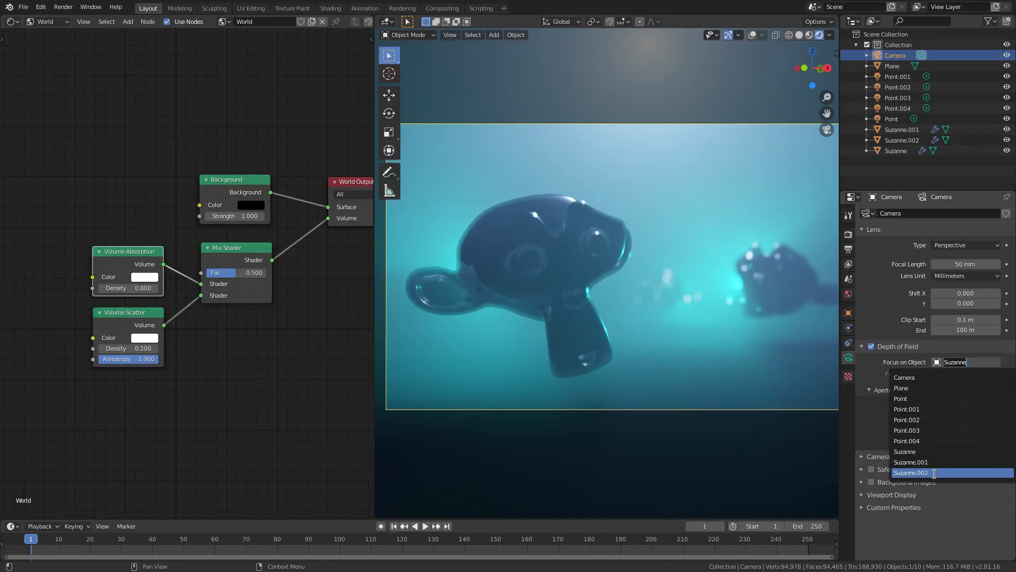
pyautogui.click(910, 472)
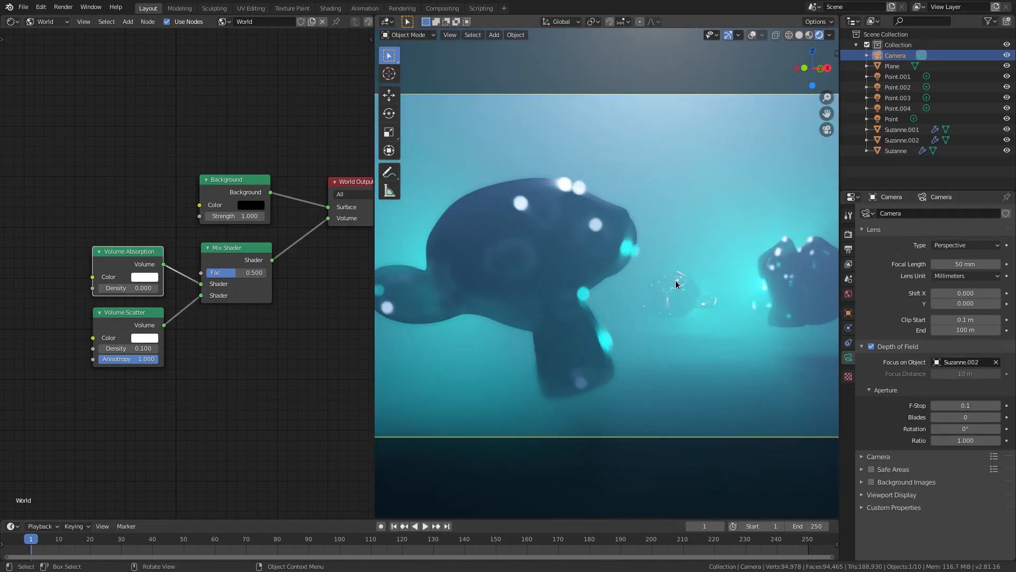
pyautogui.moveTo(634, 378)
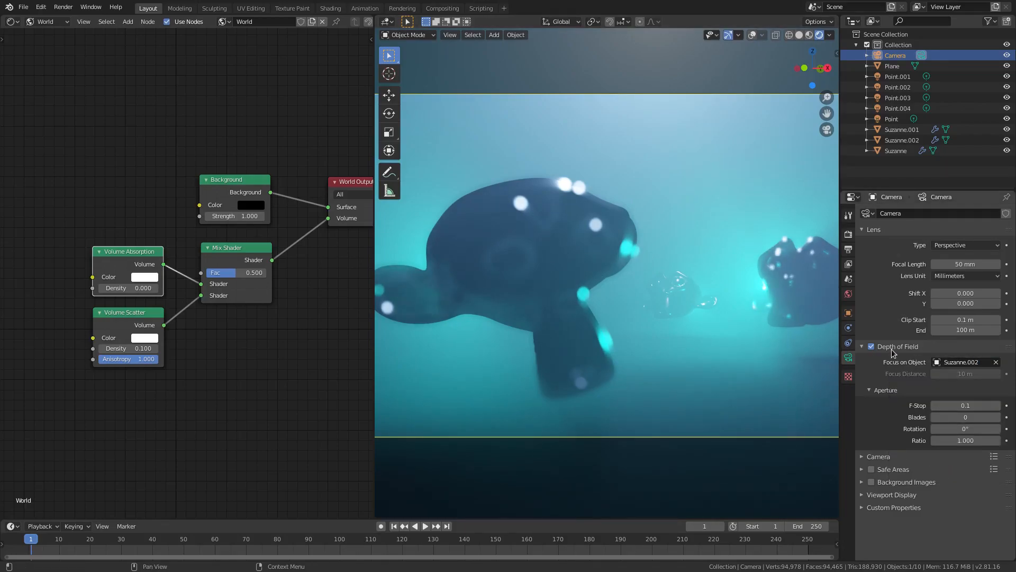
pyautogui.click(962, 362)
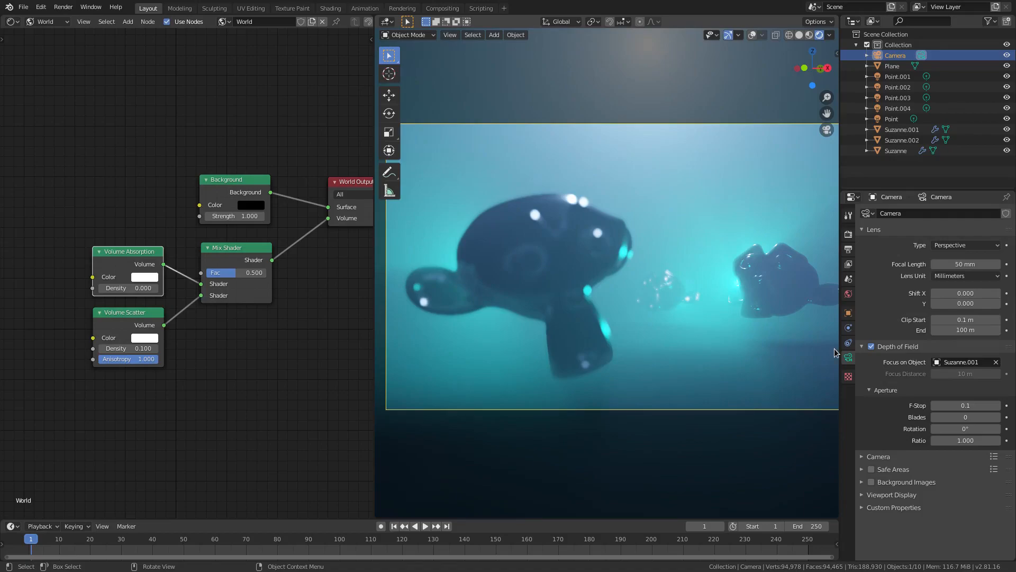
pyautogui.click(962, 362)
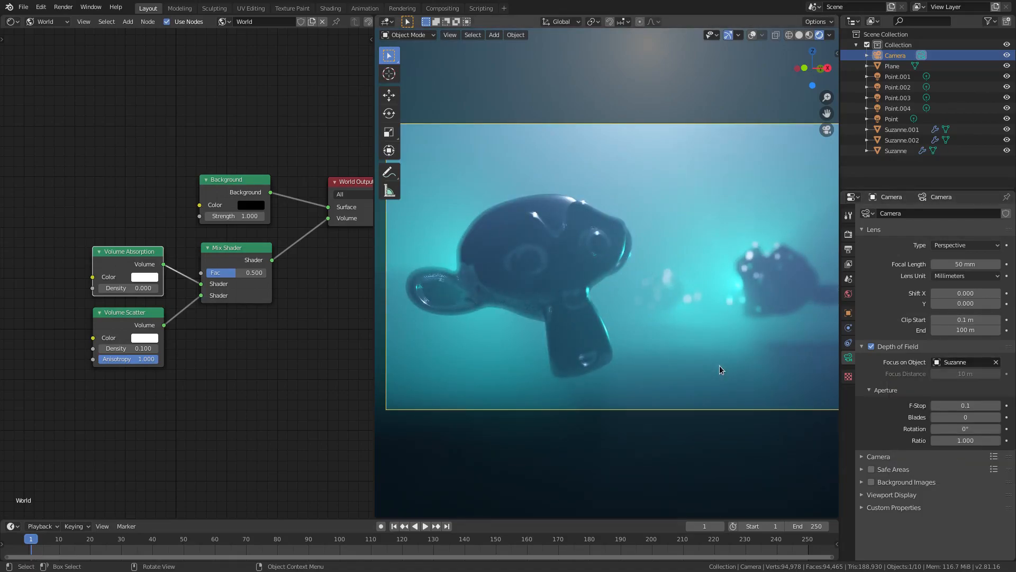
pyautogui.click(871, 346)
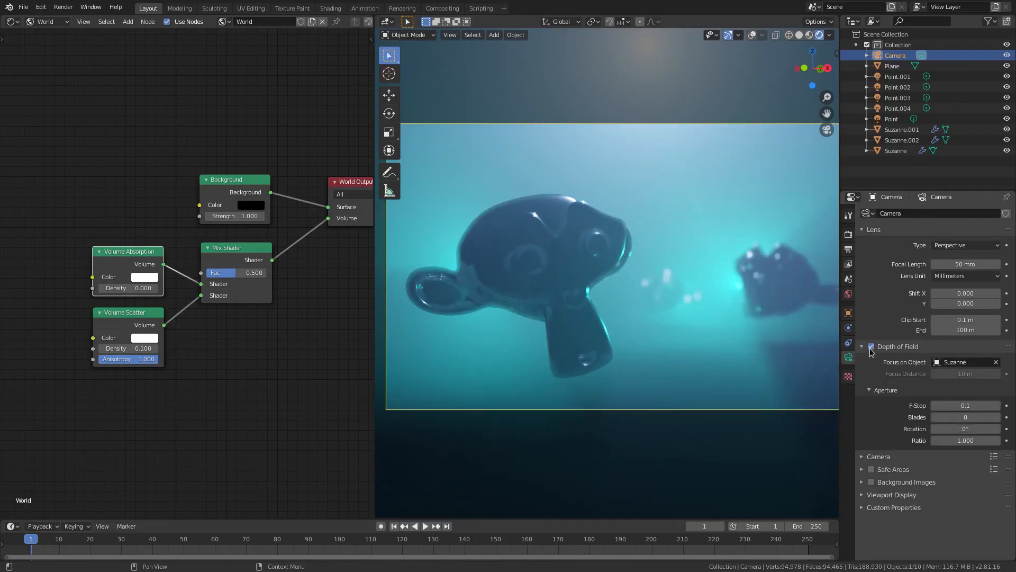
pyautogui.click(891, 66)
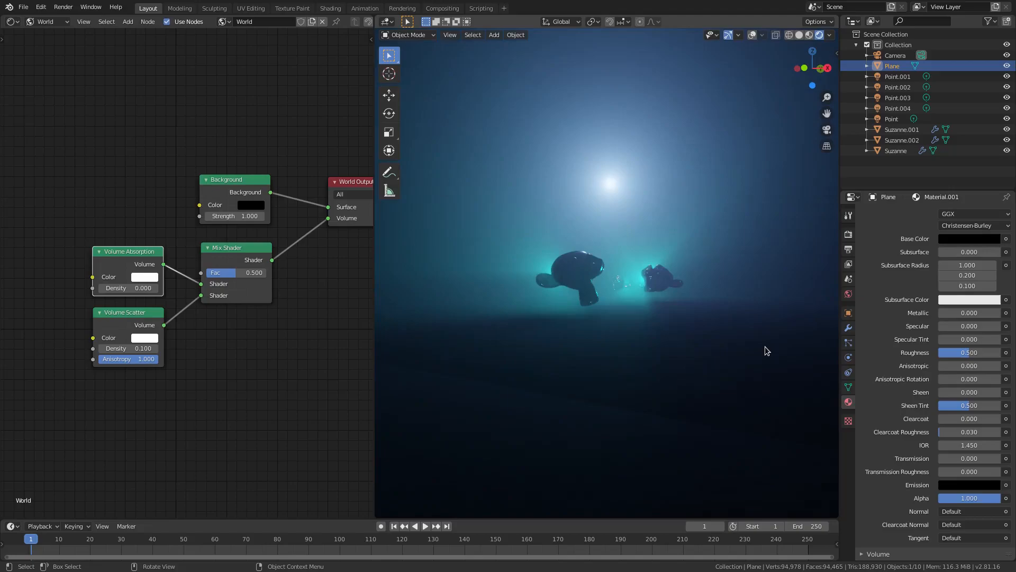
# - Set the floor material's Specular and Specular Tint to 1.000 and Roughness to 0
pyautogui.press('s')
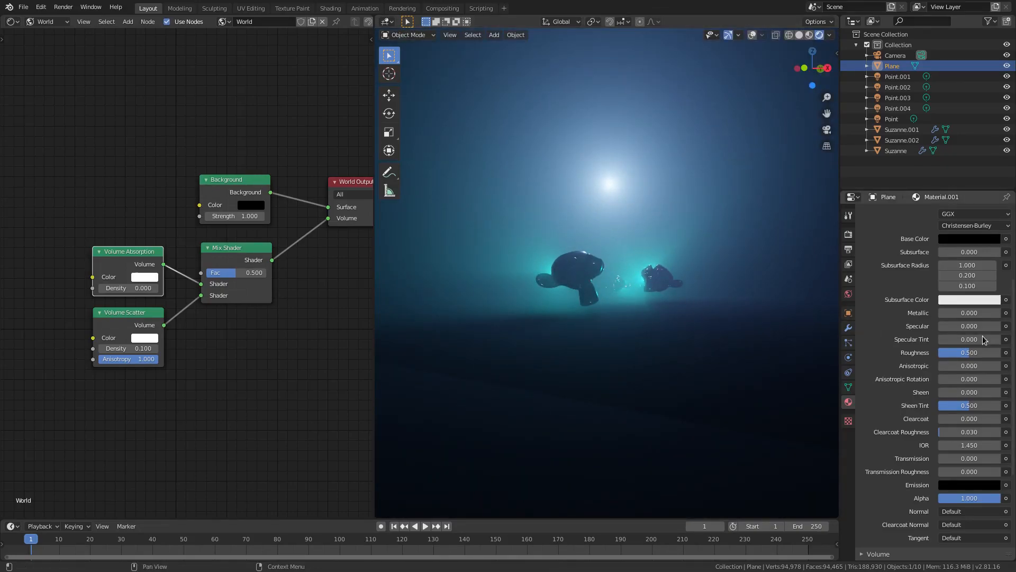
pyautogui.click(969, 351)
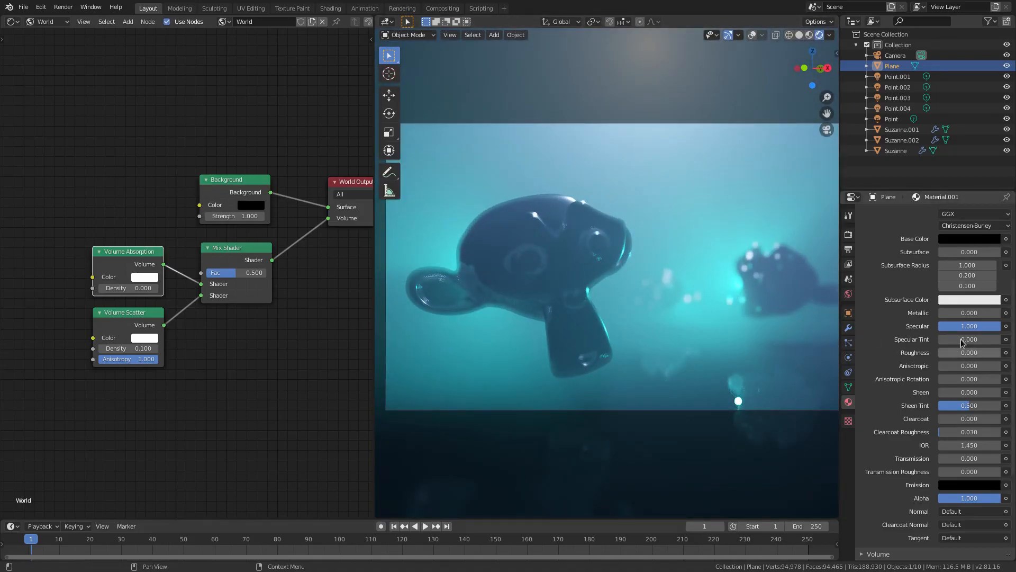
pyautogui.click(968, 339)
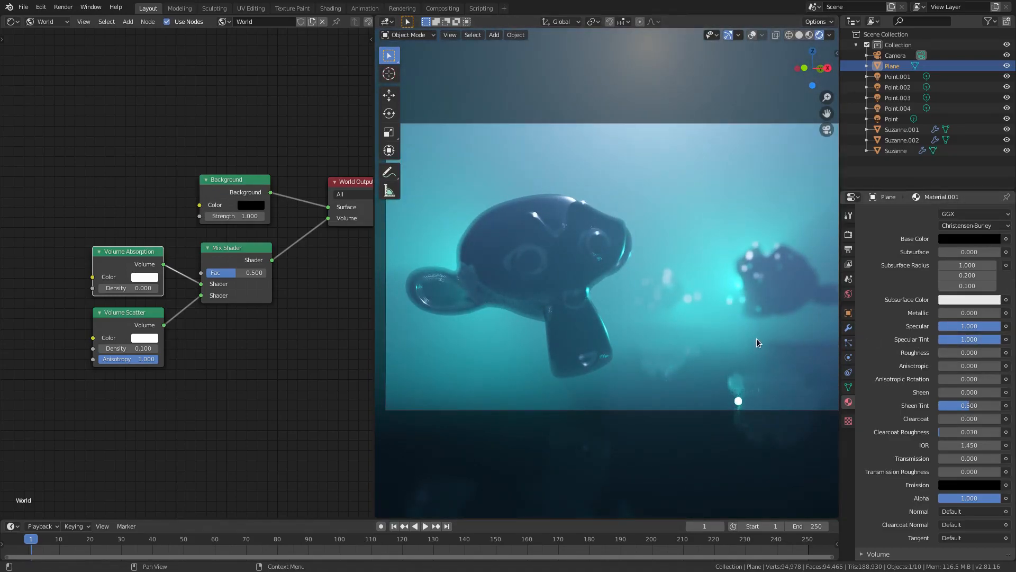
pyautogui.click(968, 351)
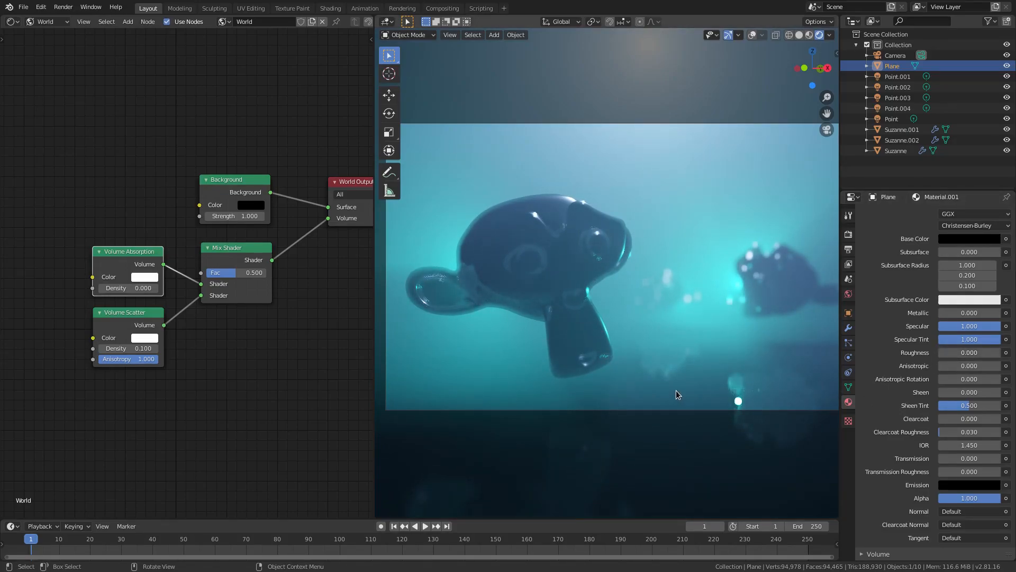
pyautogui.moveTo(590, 246)
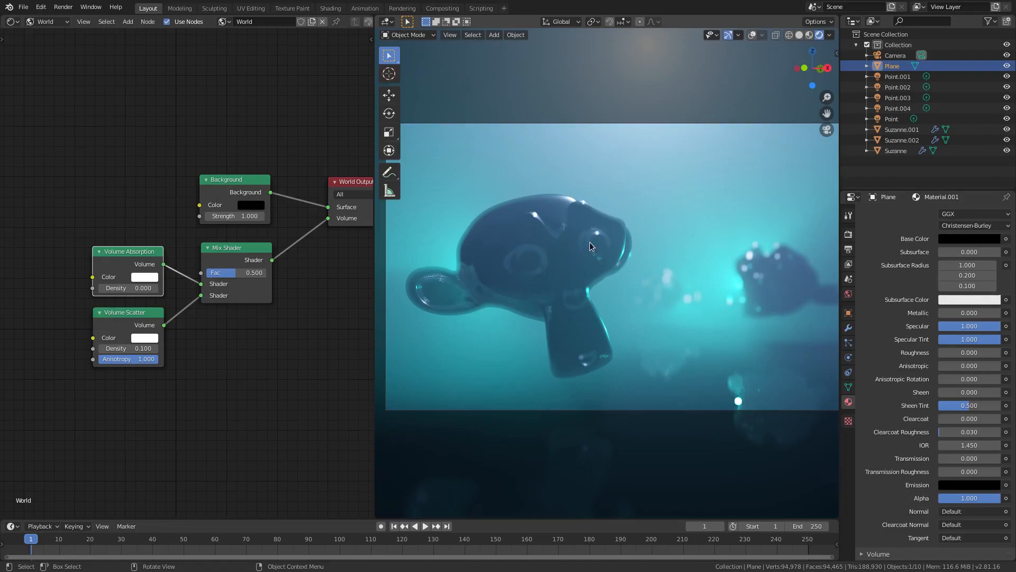
# - Give Suzanne's material Clearcoat 1.000 with Clearcoat Roughness about 0.017
pyautogui.click(897, 149)
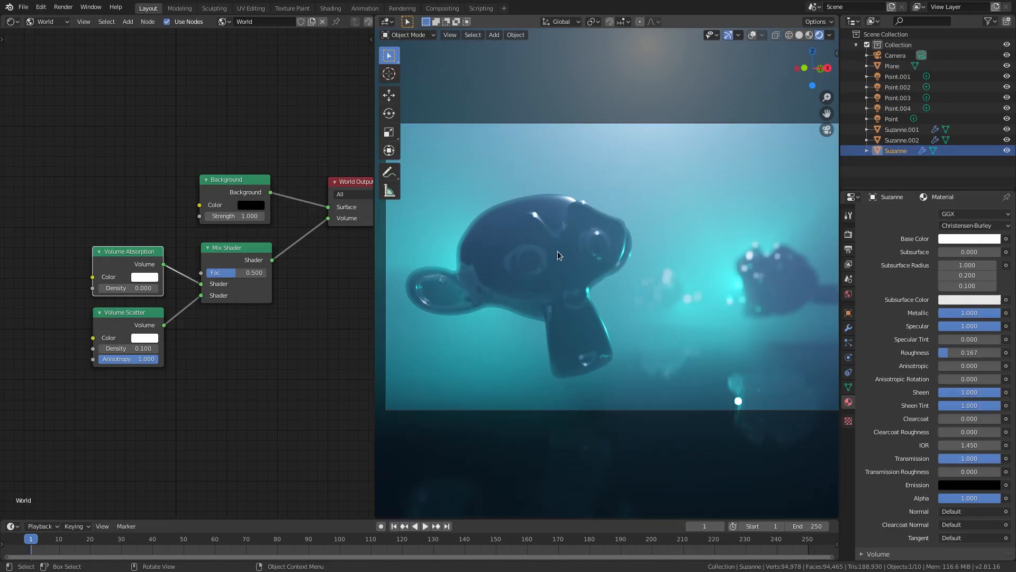
pyautogui.moveTo(674, 336)
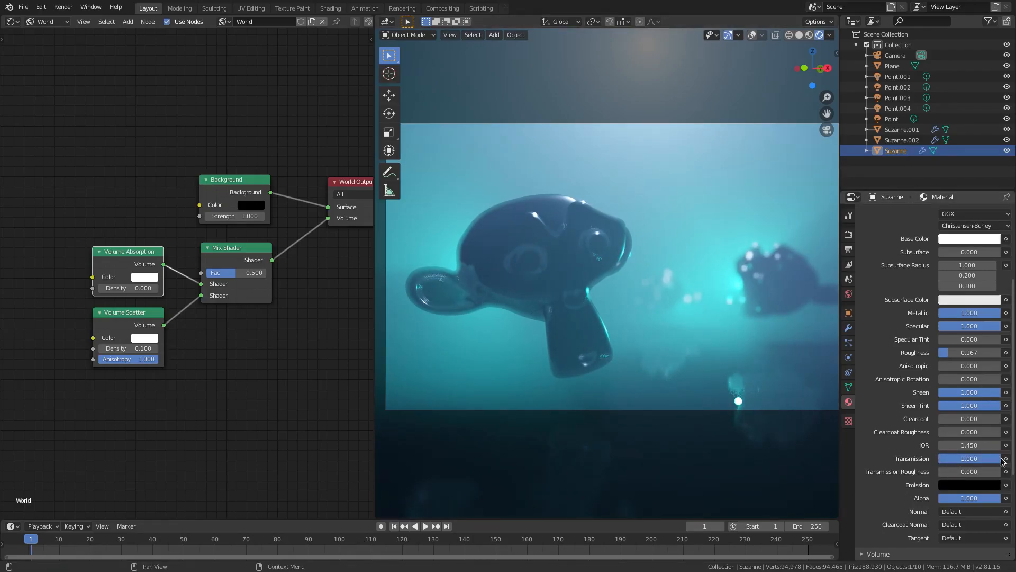
pyautogui.click(969, 418)
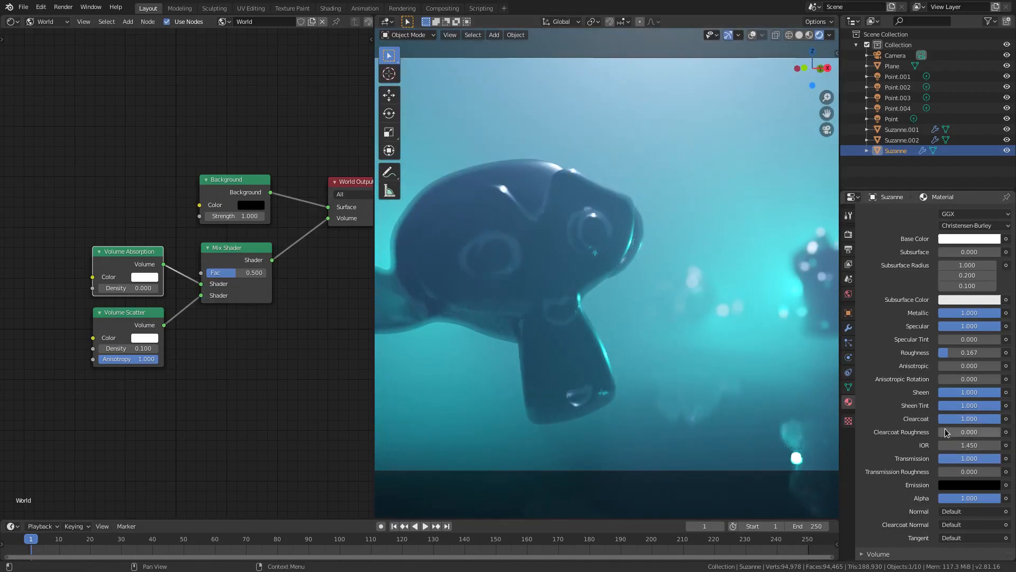
pyautogui.click(968, 431)
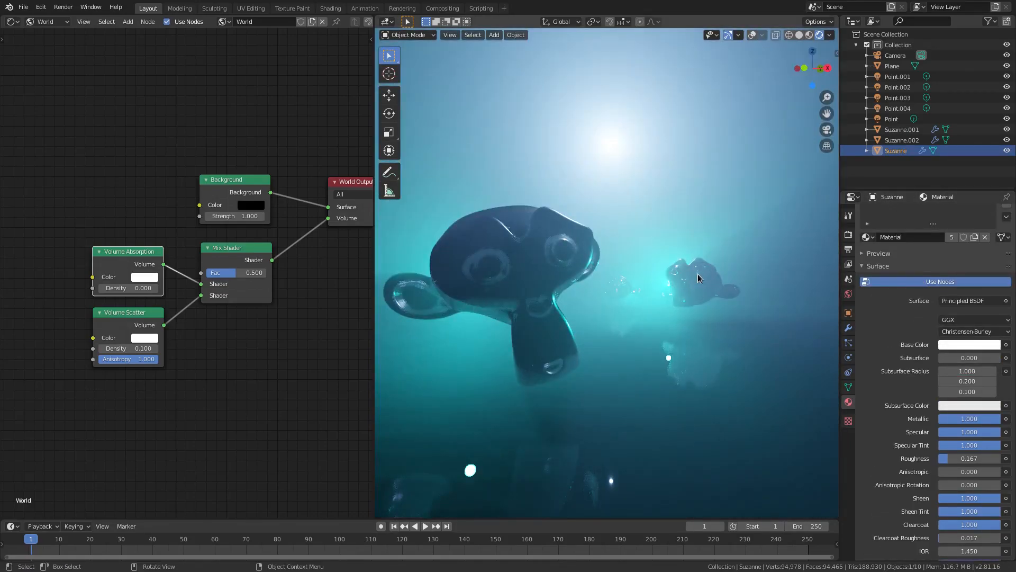
# - Recolour the Point, Point.001 and Point.002 lights from cyan to red and softer orange tones
pyautogui.click(898, 108)
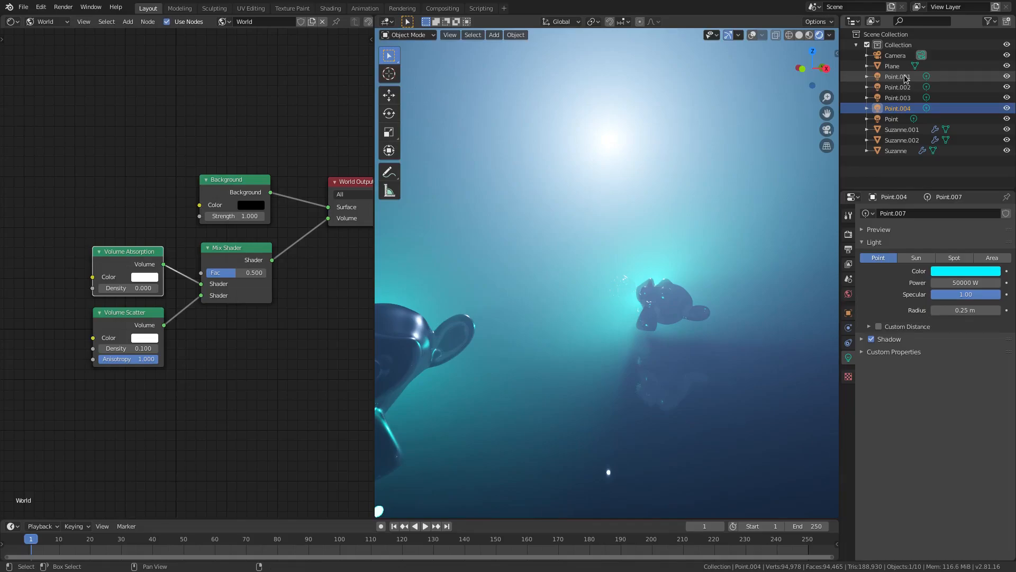
pyautogui.click(965, 270)
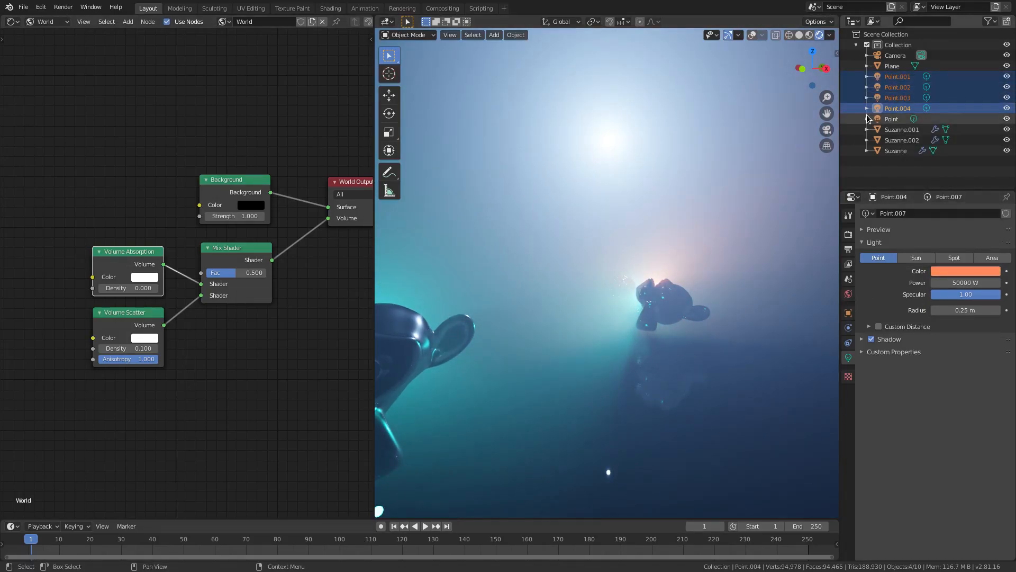
pyautogui.click(965, 271)
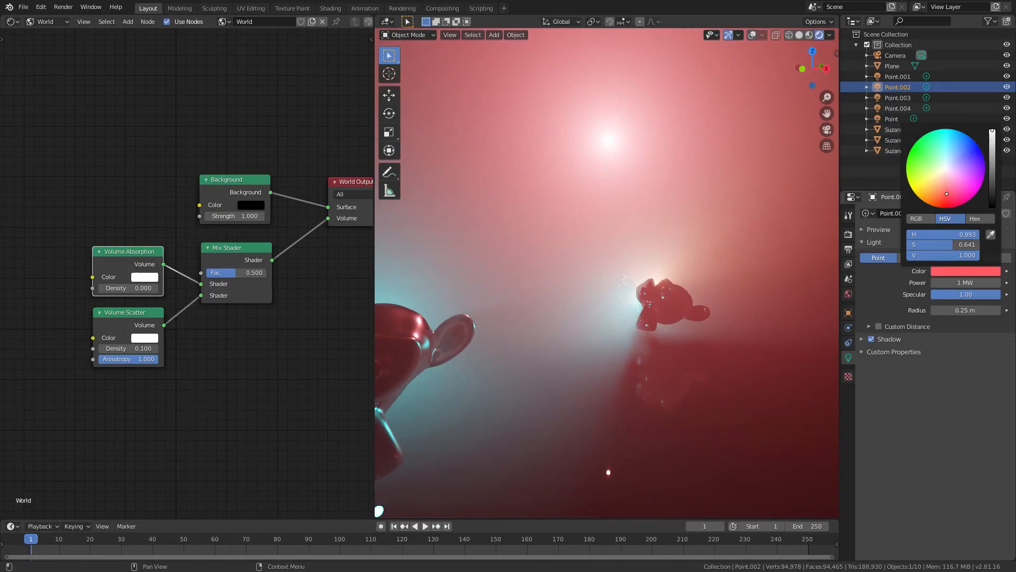
pyautogui.click(899, 76)
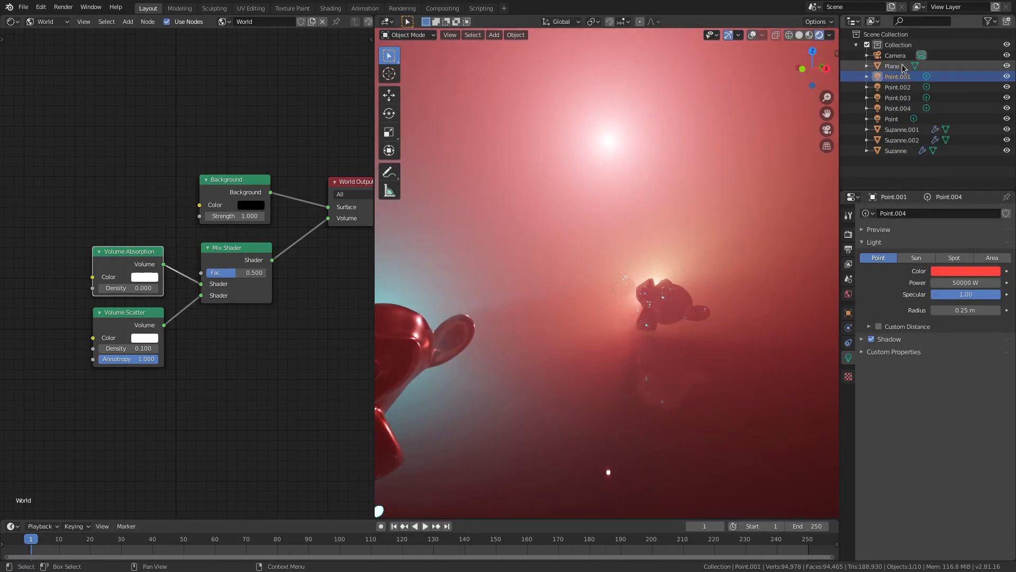
pyautogui.click(964, 270)
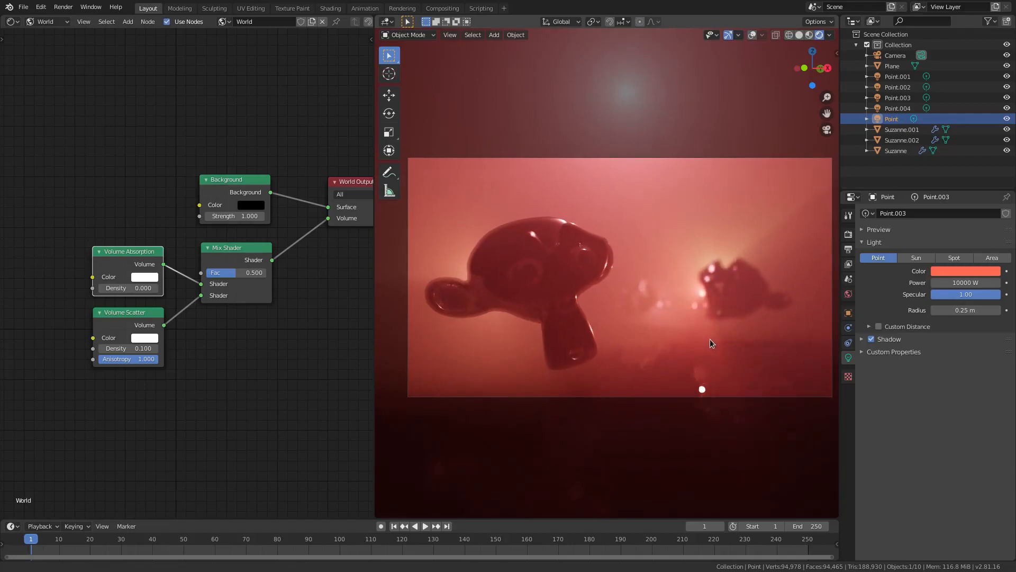
pyautogui.click(898, 87)
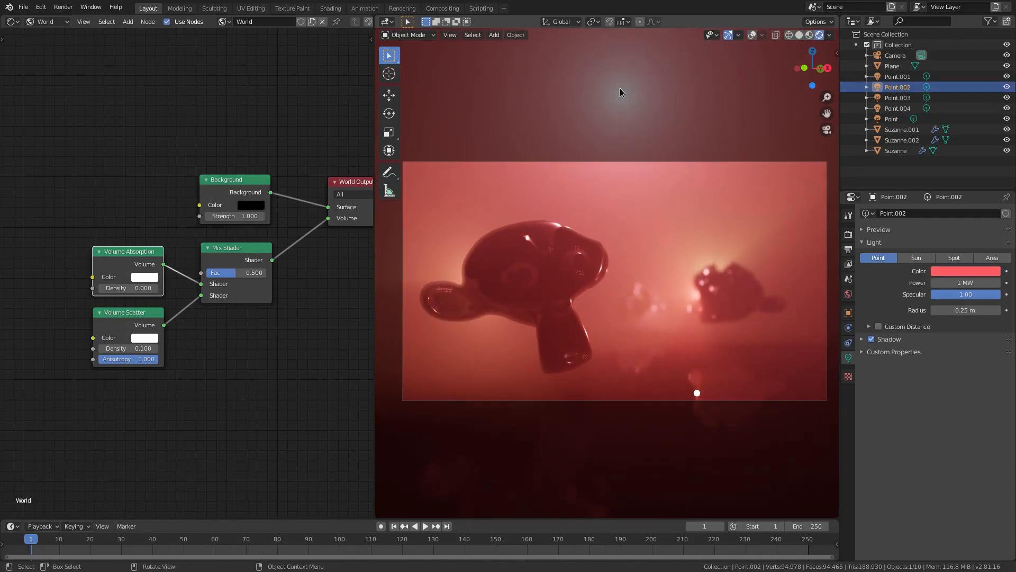
pyautogui.moveTo(983, 305)
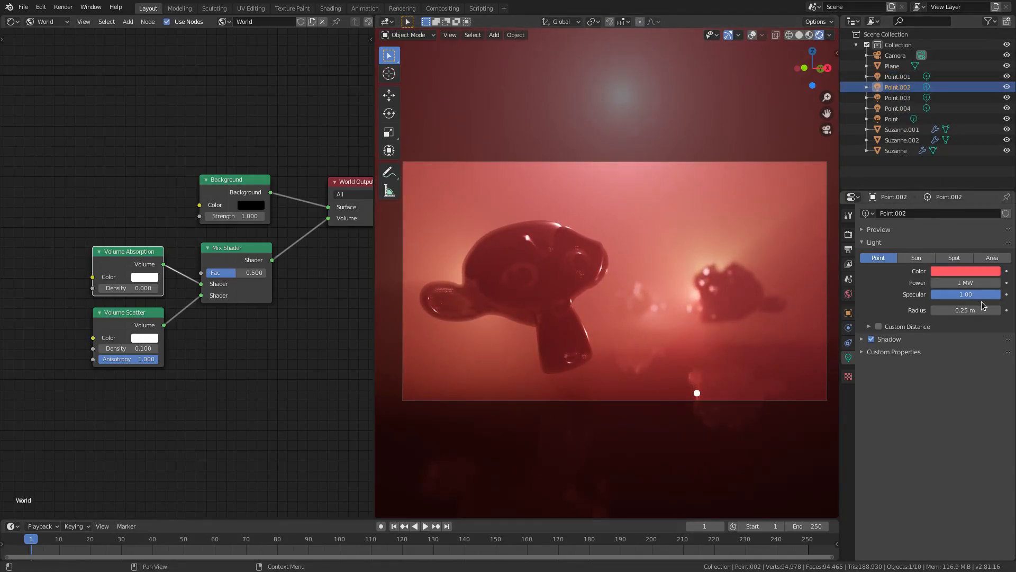
pyautogui.click(965, 270)
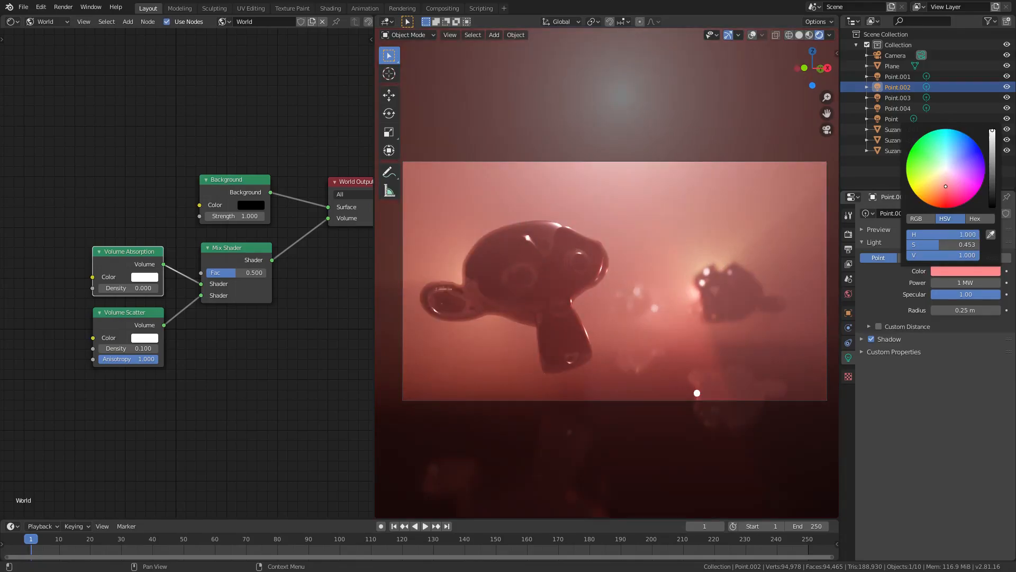
# - Set Color Management's View Transform to Standard in the render settings
pyautogui.click(945, 186)
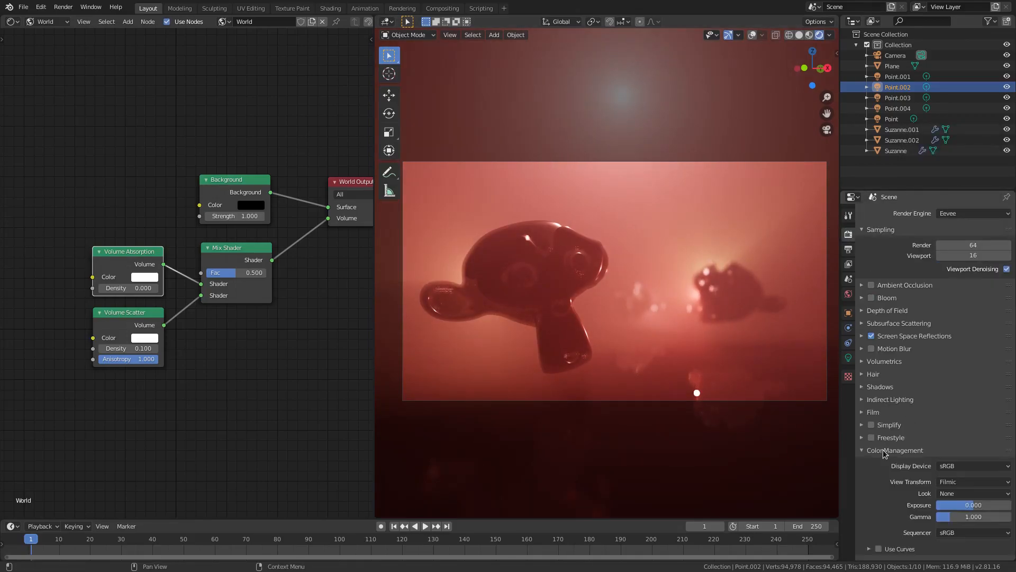
pyautogui.click(972, 482)
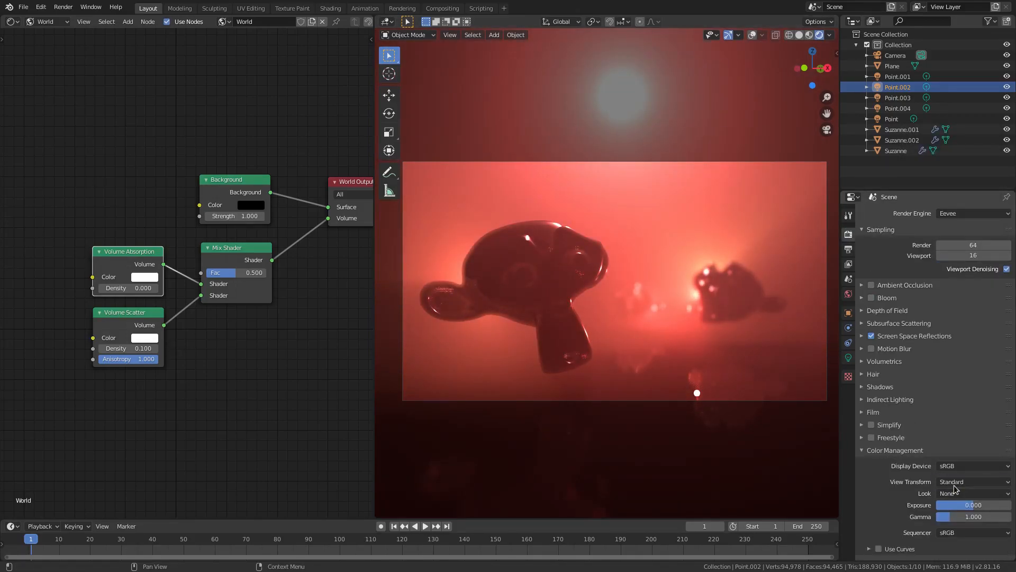